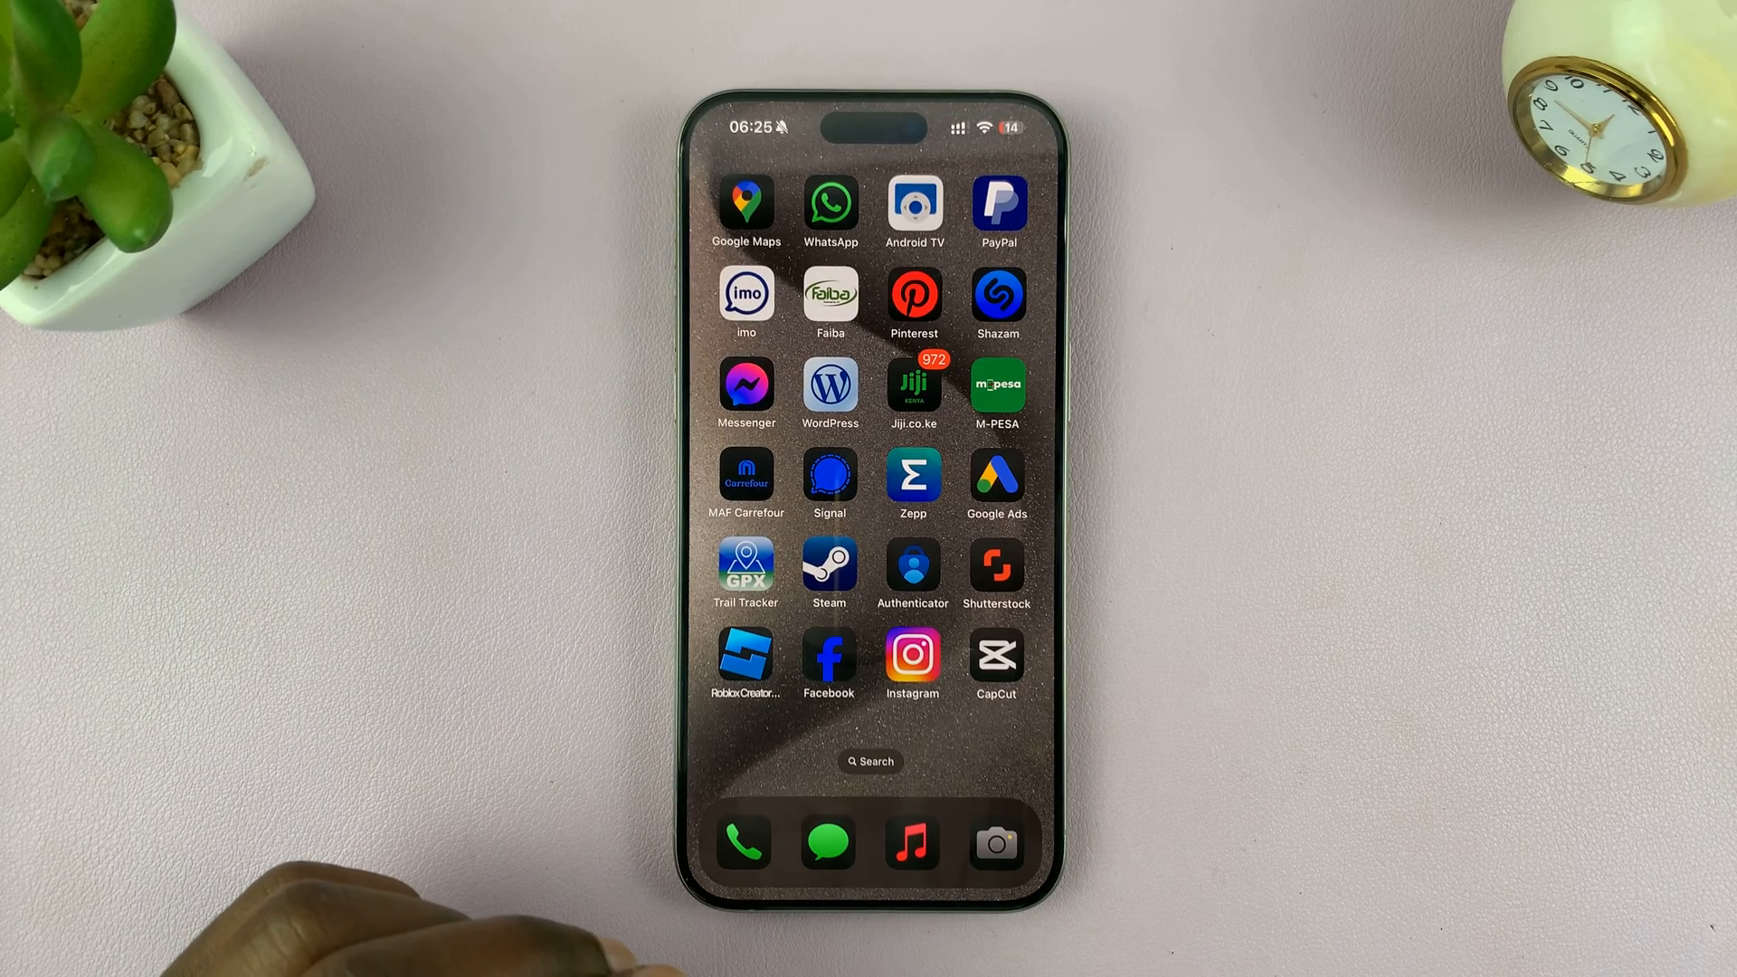
Step: Reach the iPhone Storage page listing apps by size, with Photos largest and WhatsApp visible
scroll("left", 3)
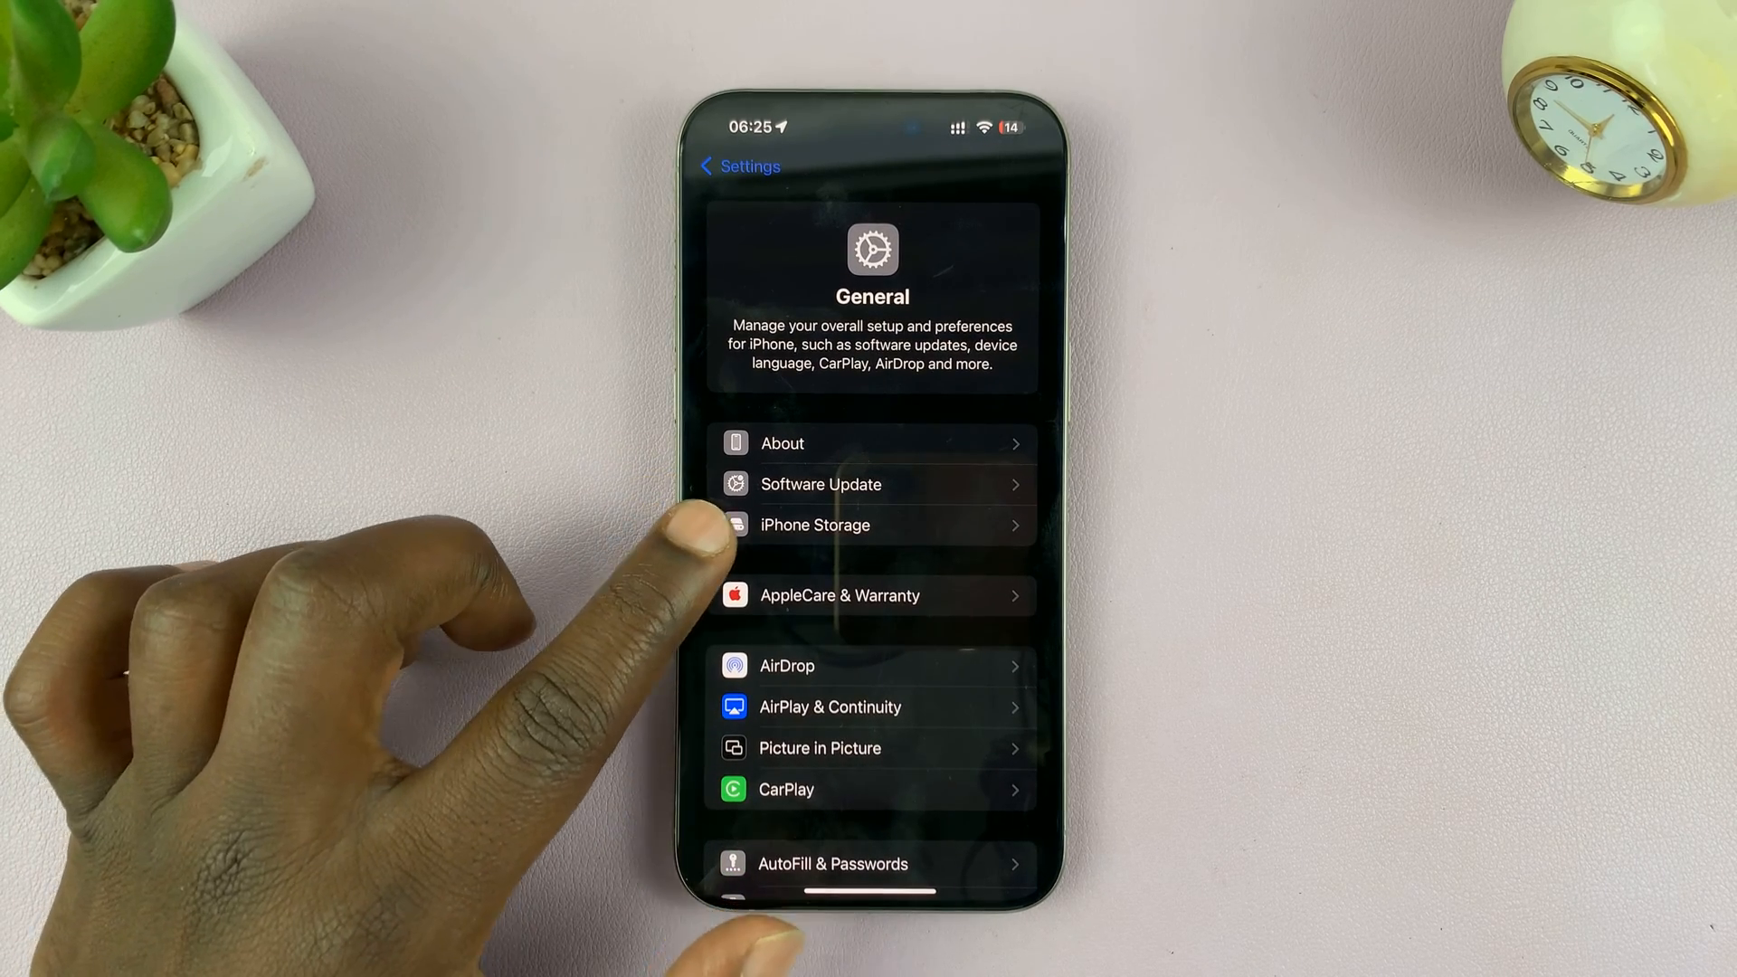
left_click(816, 525)
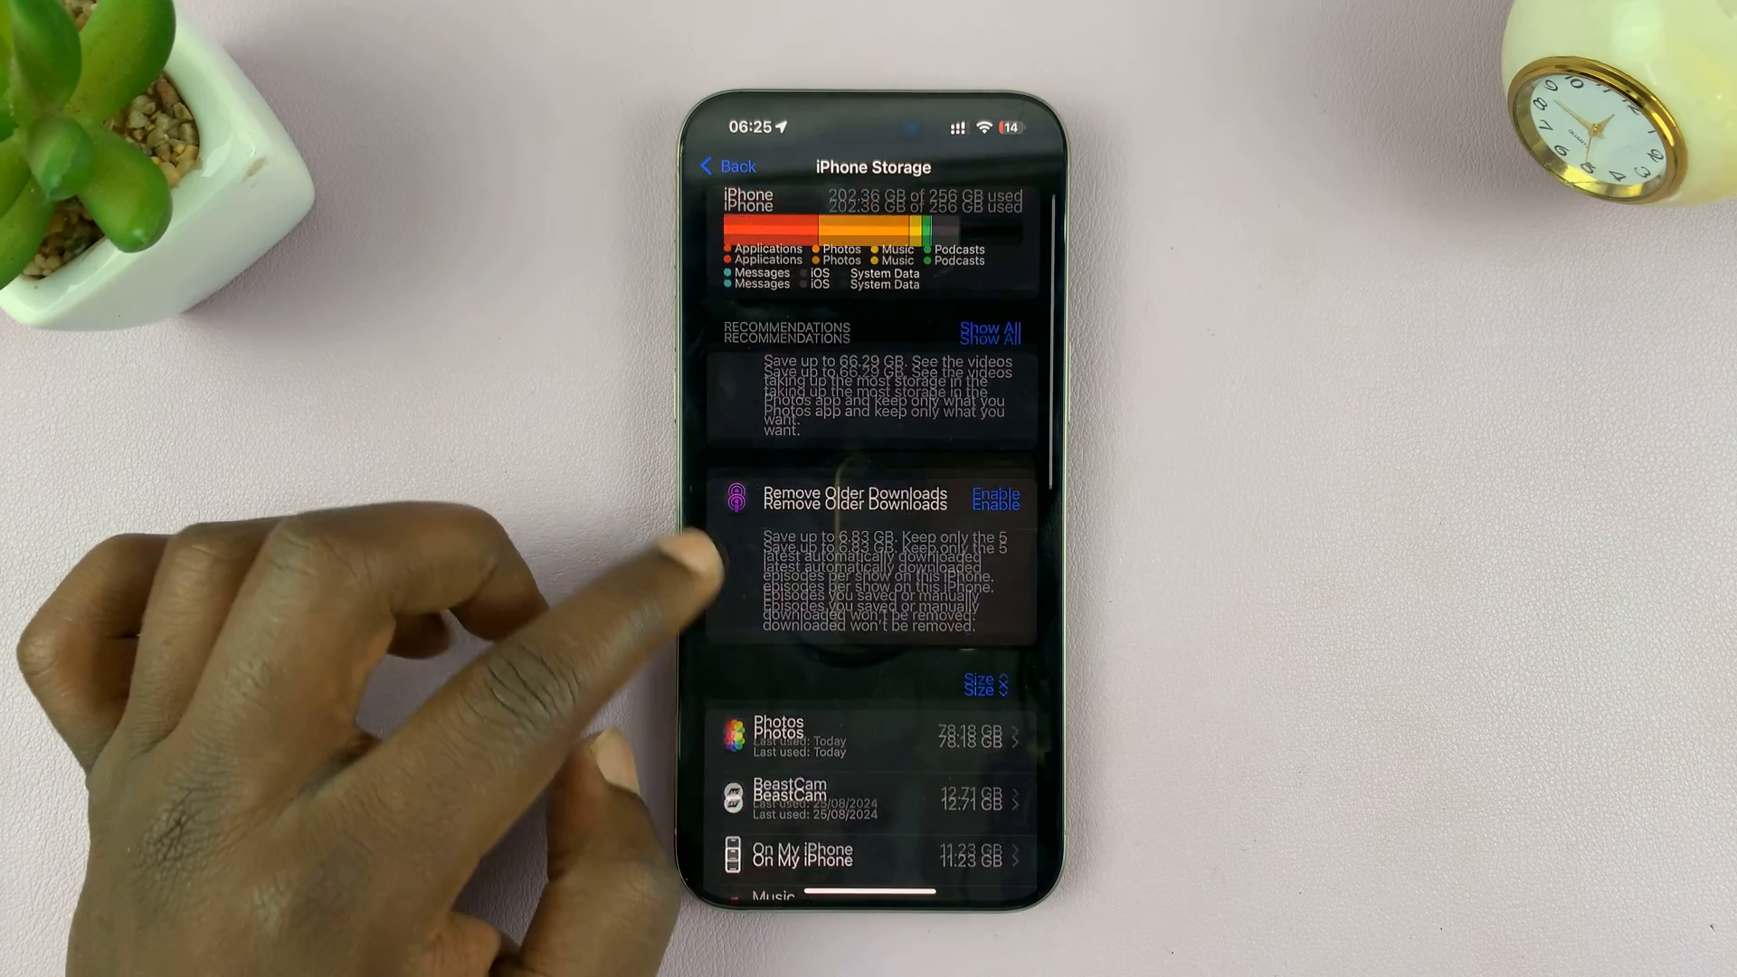
scroll("up", 3)
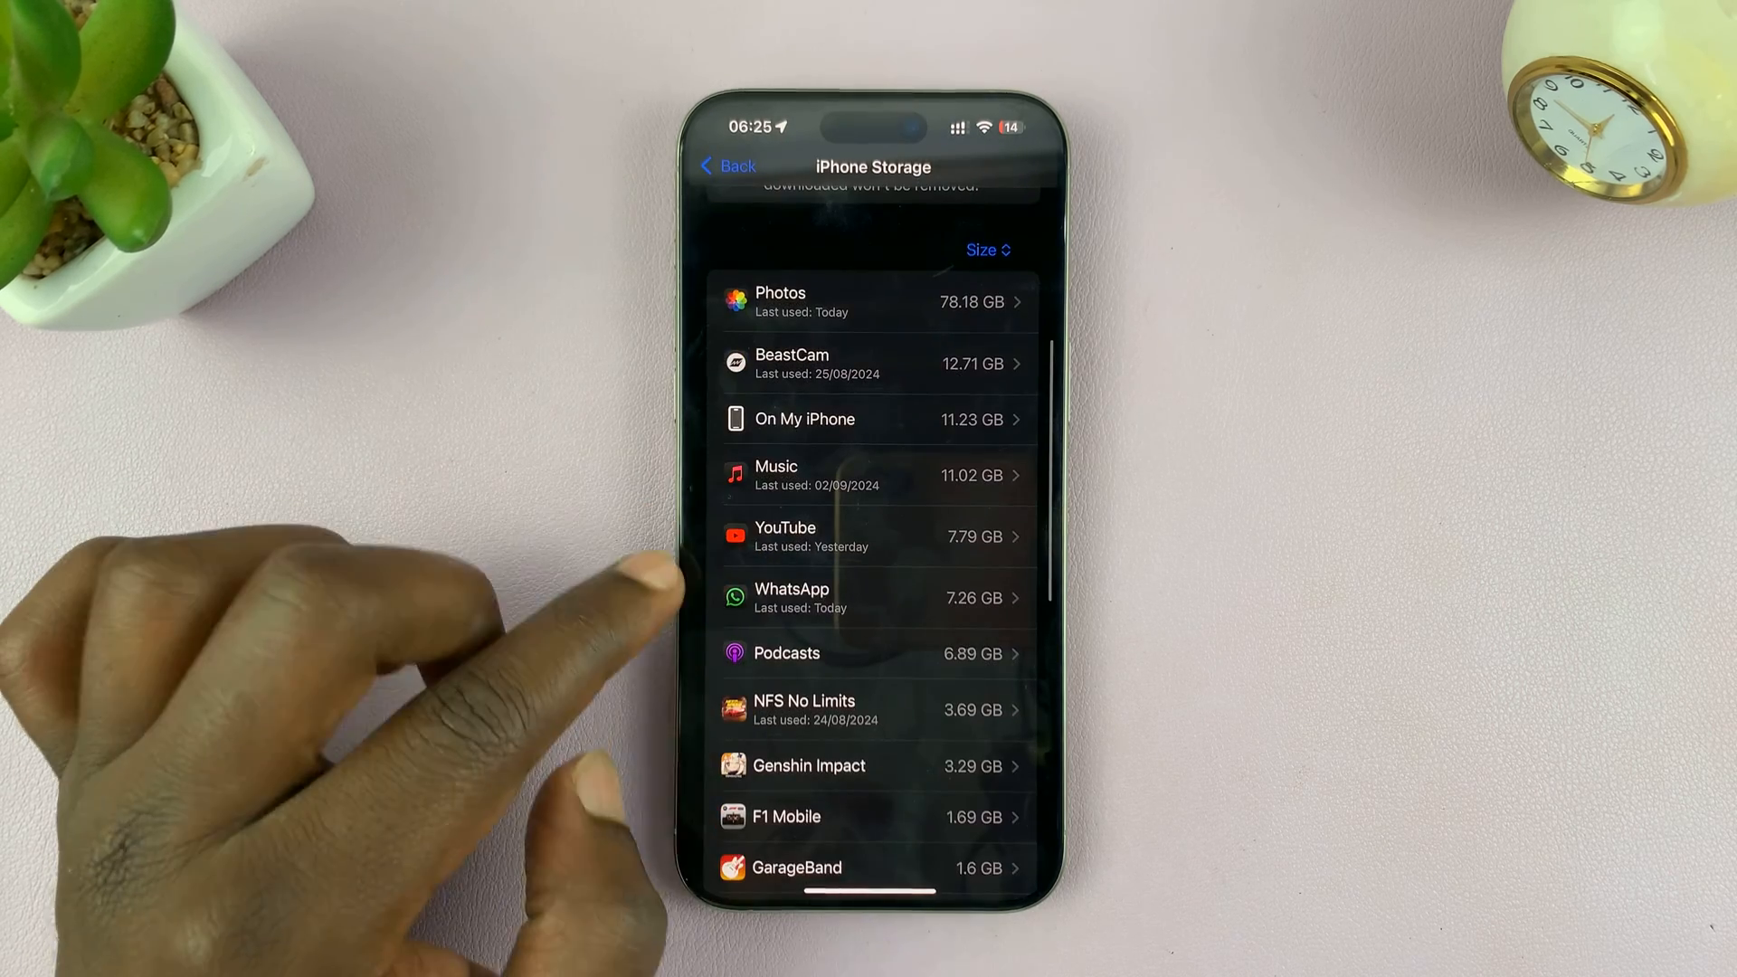
Step: Delete WhatsApp and its documents and data from its storage page, returning to the home screen
left_click(874, 599)
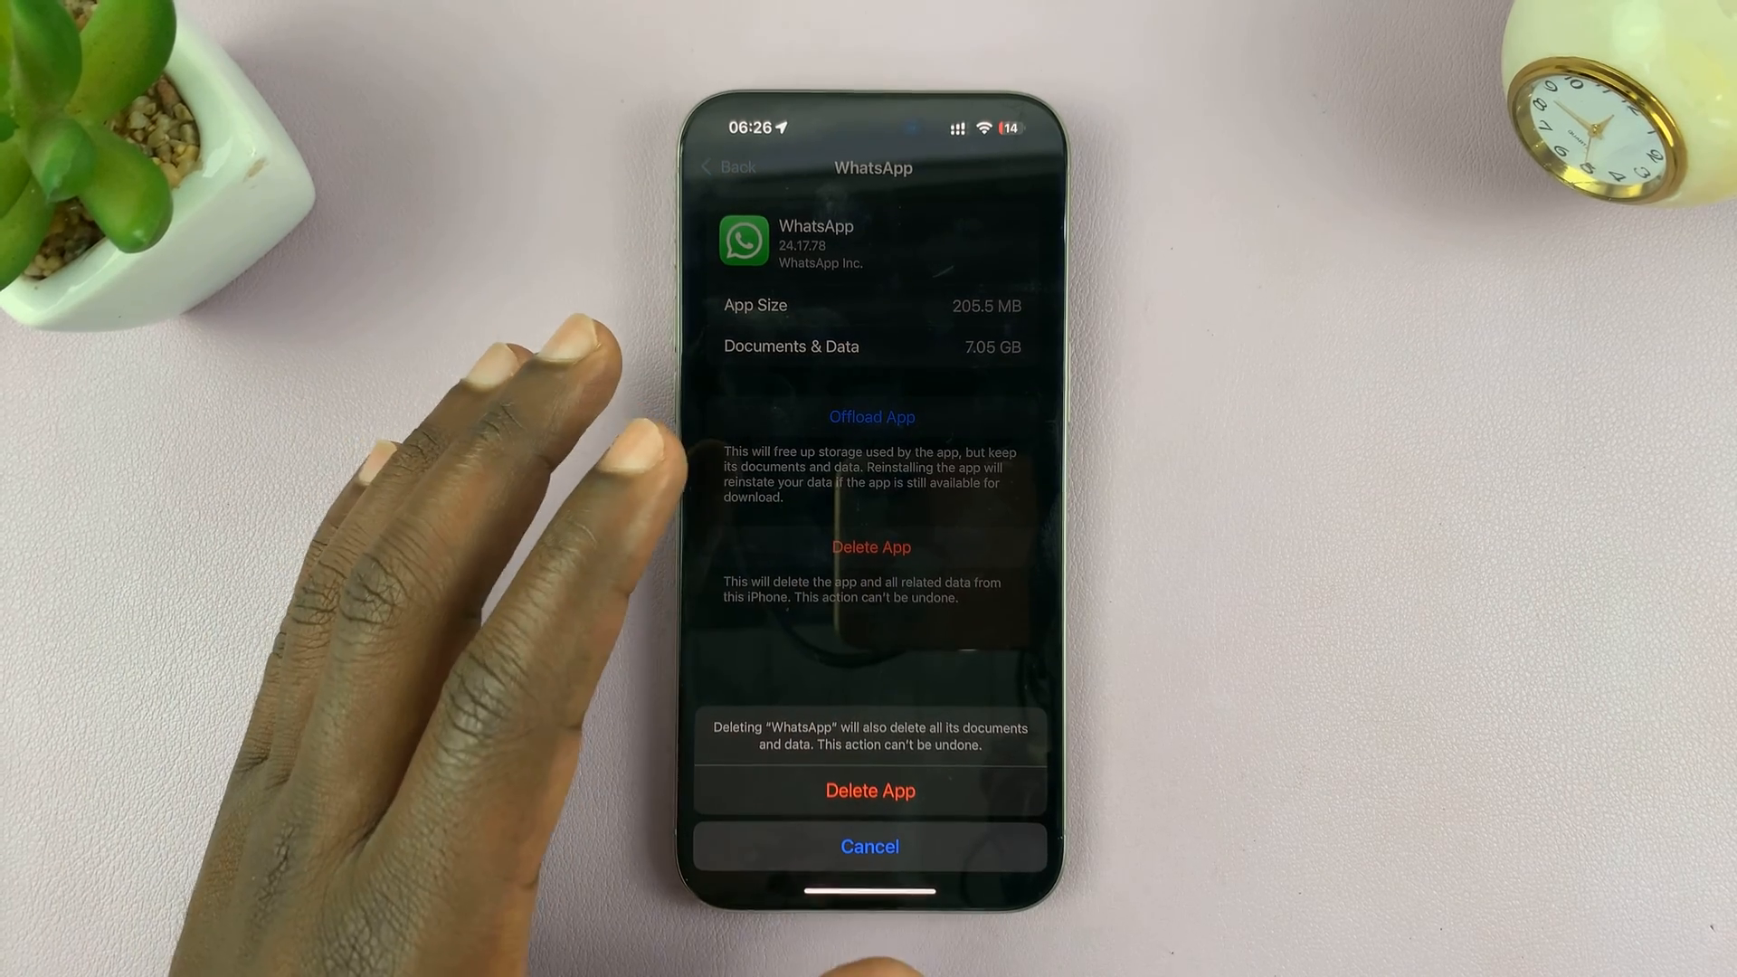
mouse_move(499, 500)
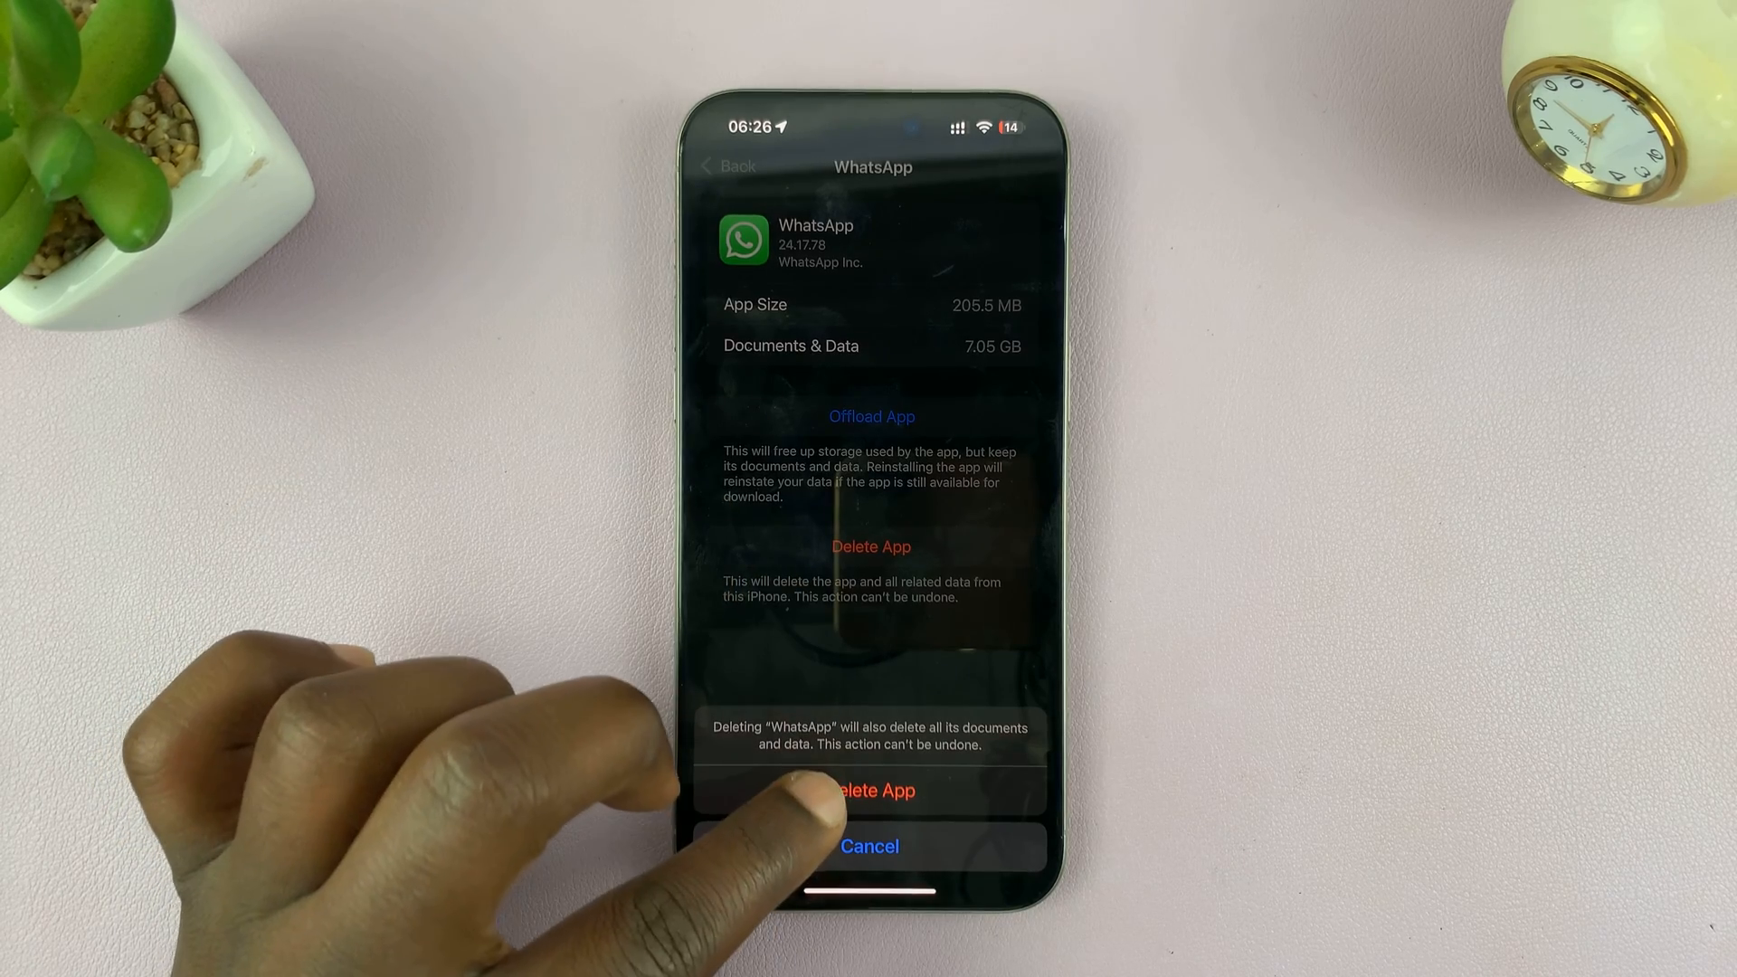
left_click(872, 791)
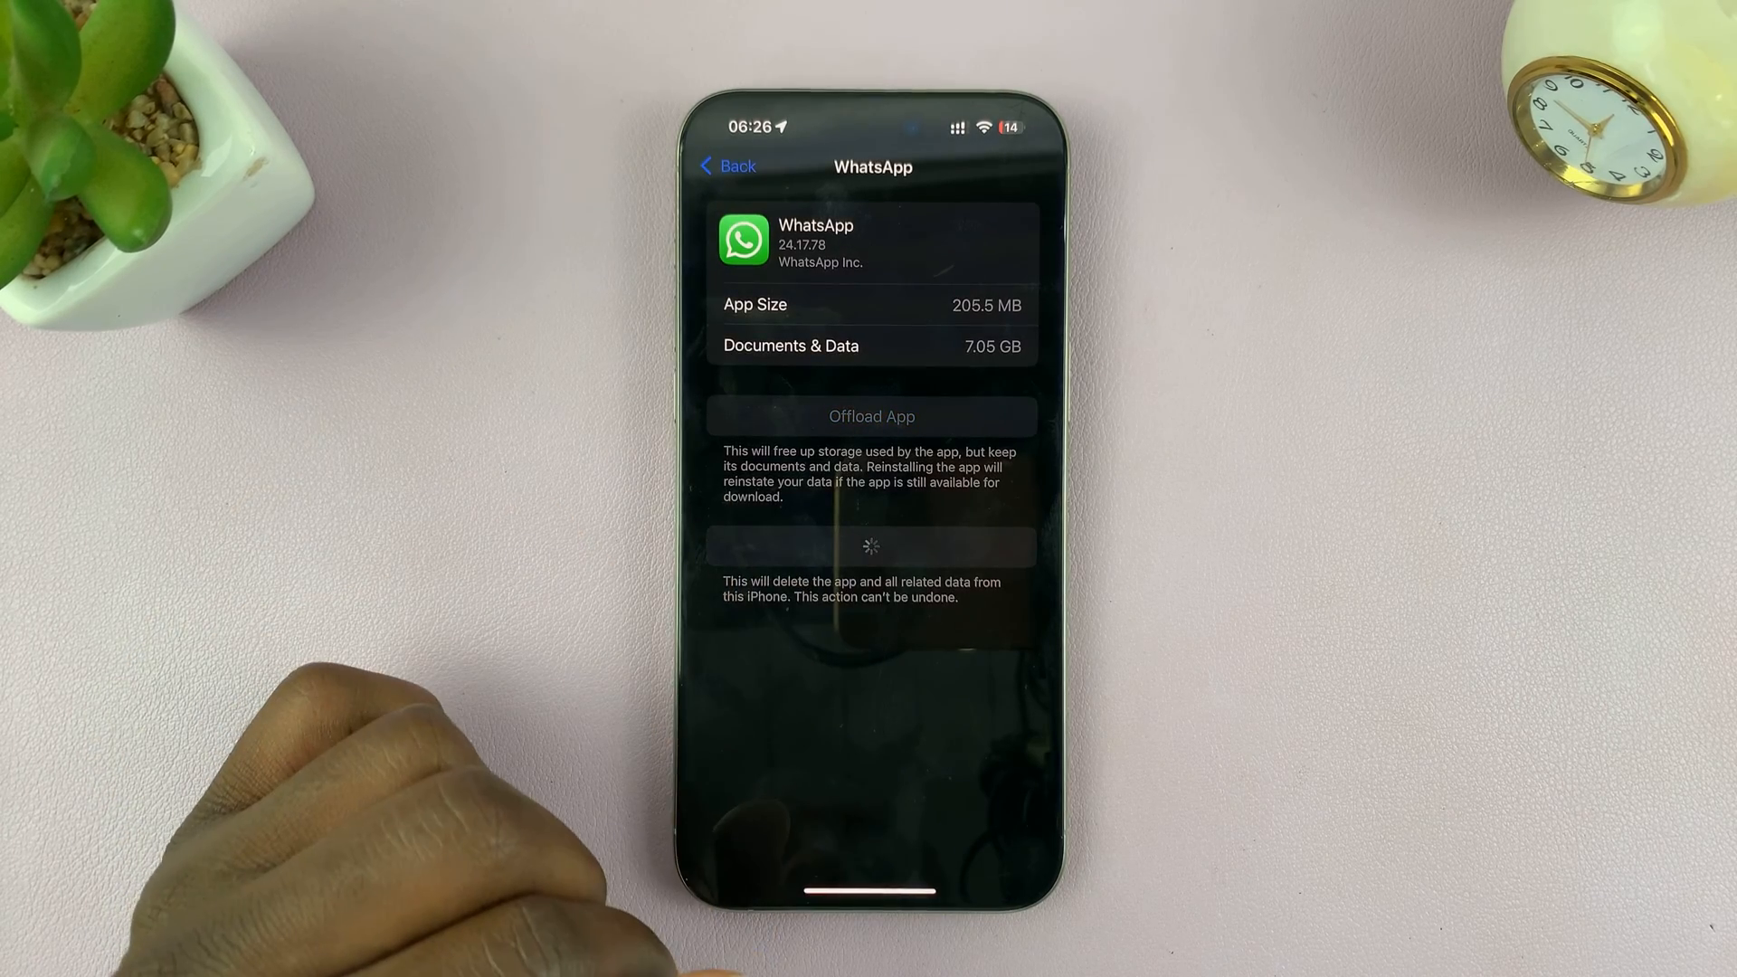
left_click(727, 166)
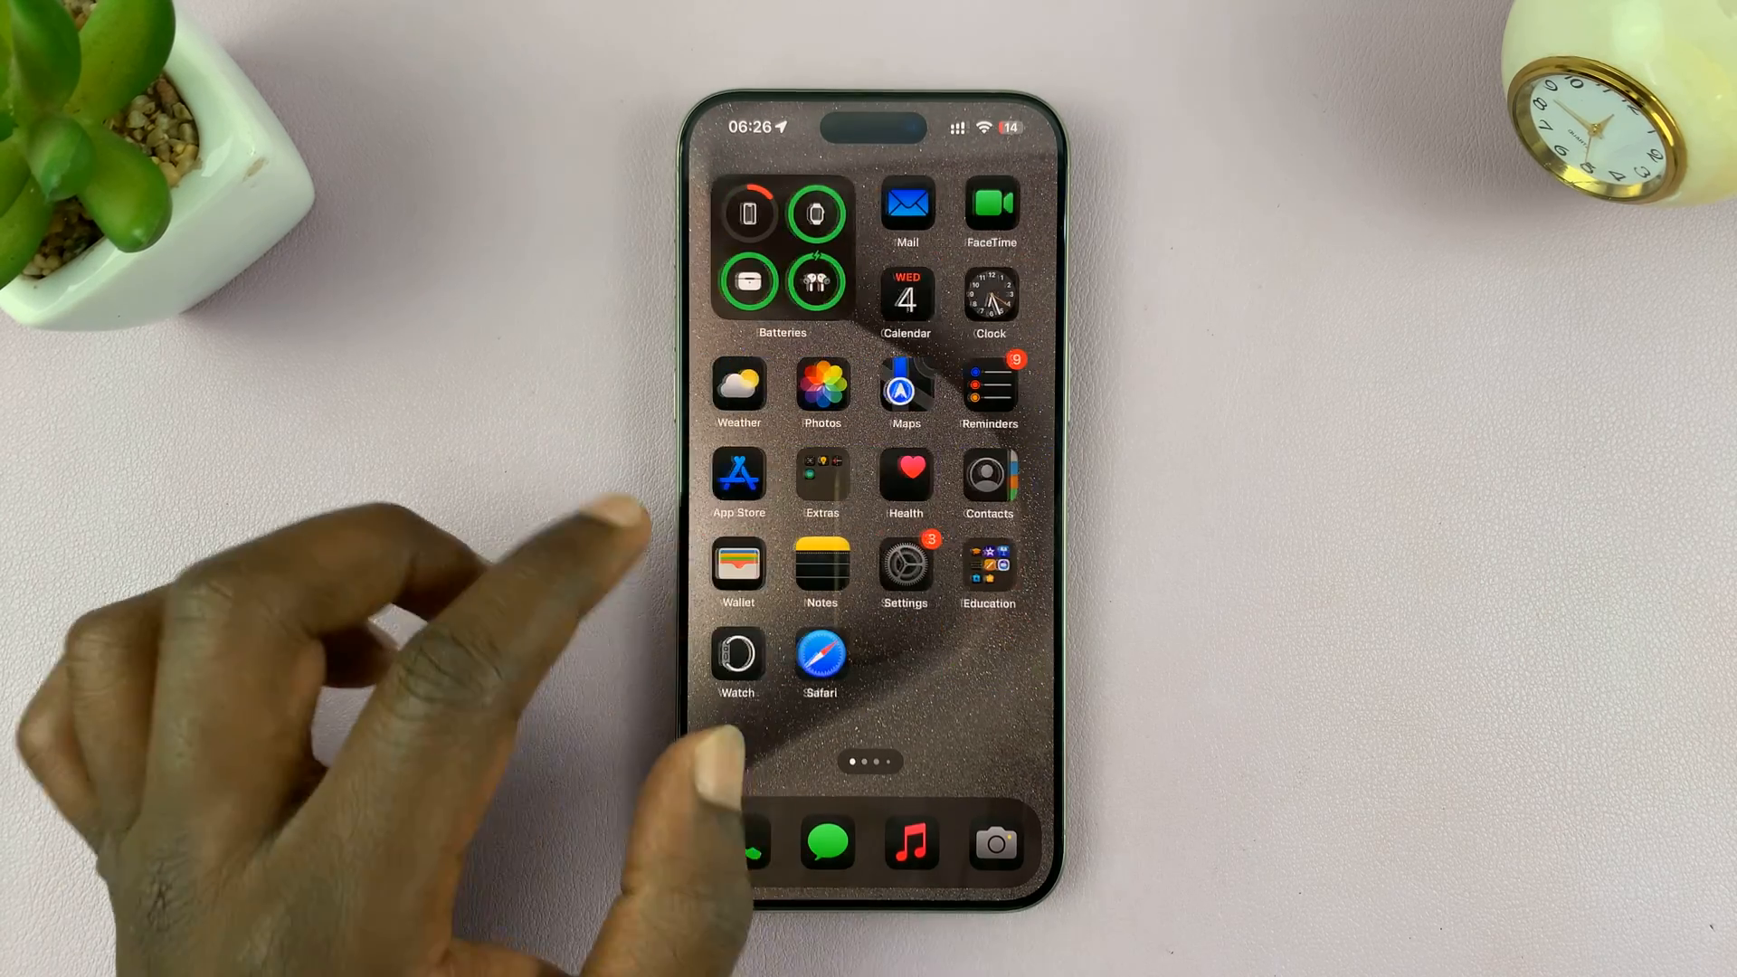
Step: Search the App Store for 'whatsapp' and re-download WhatsApp Messenger
left_click(738, 476)
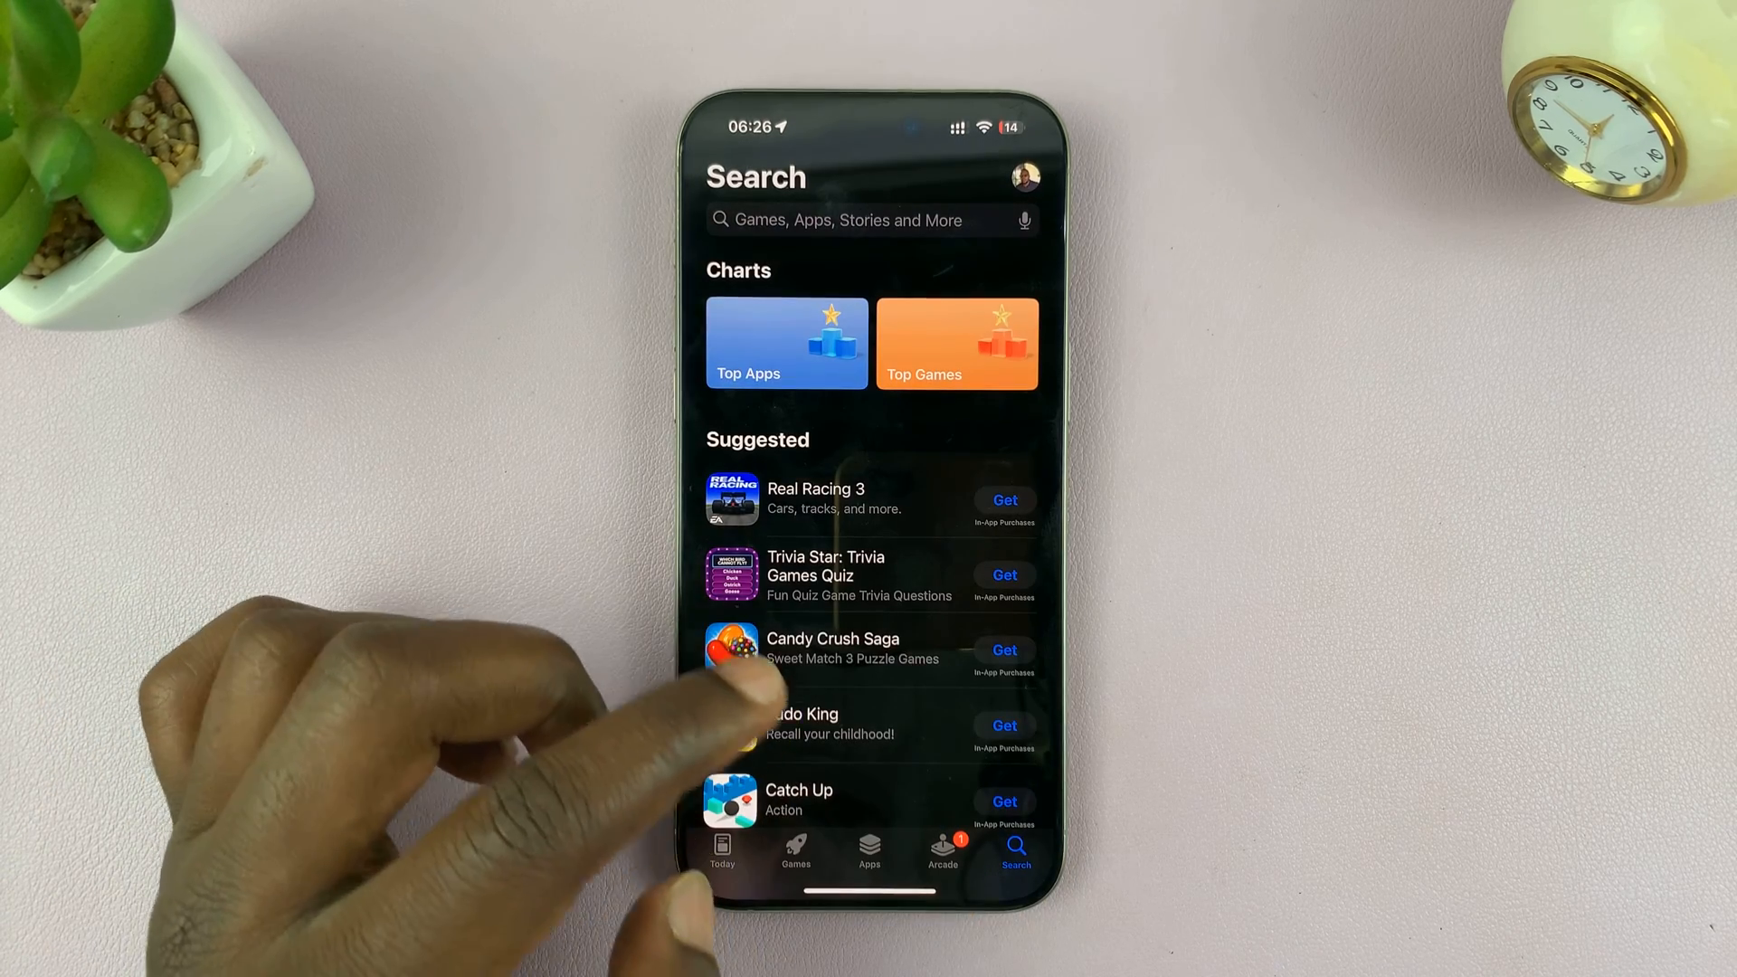
left_click(865, 219)
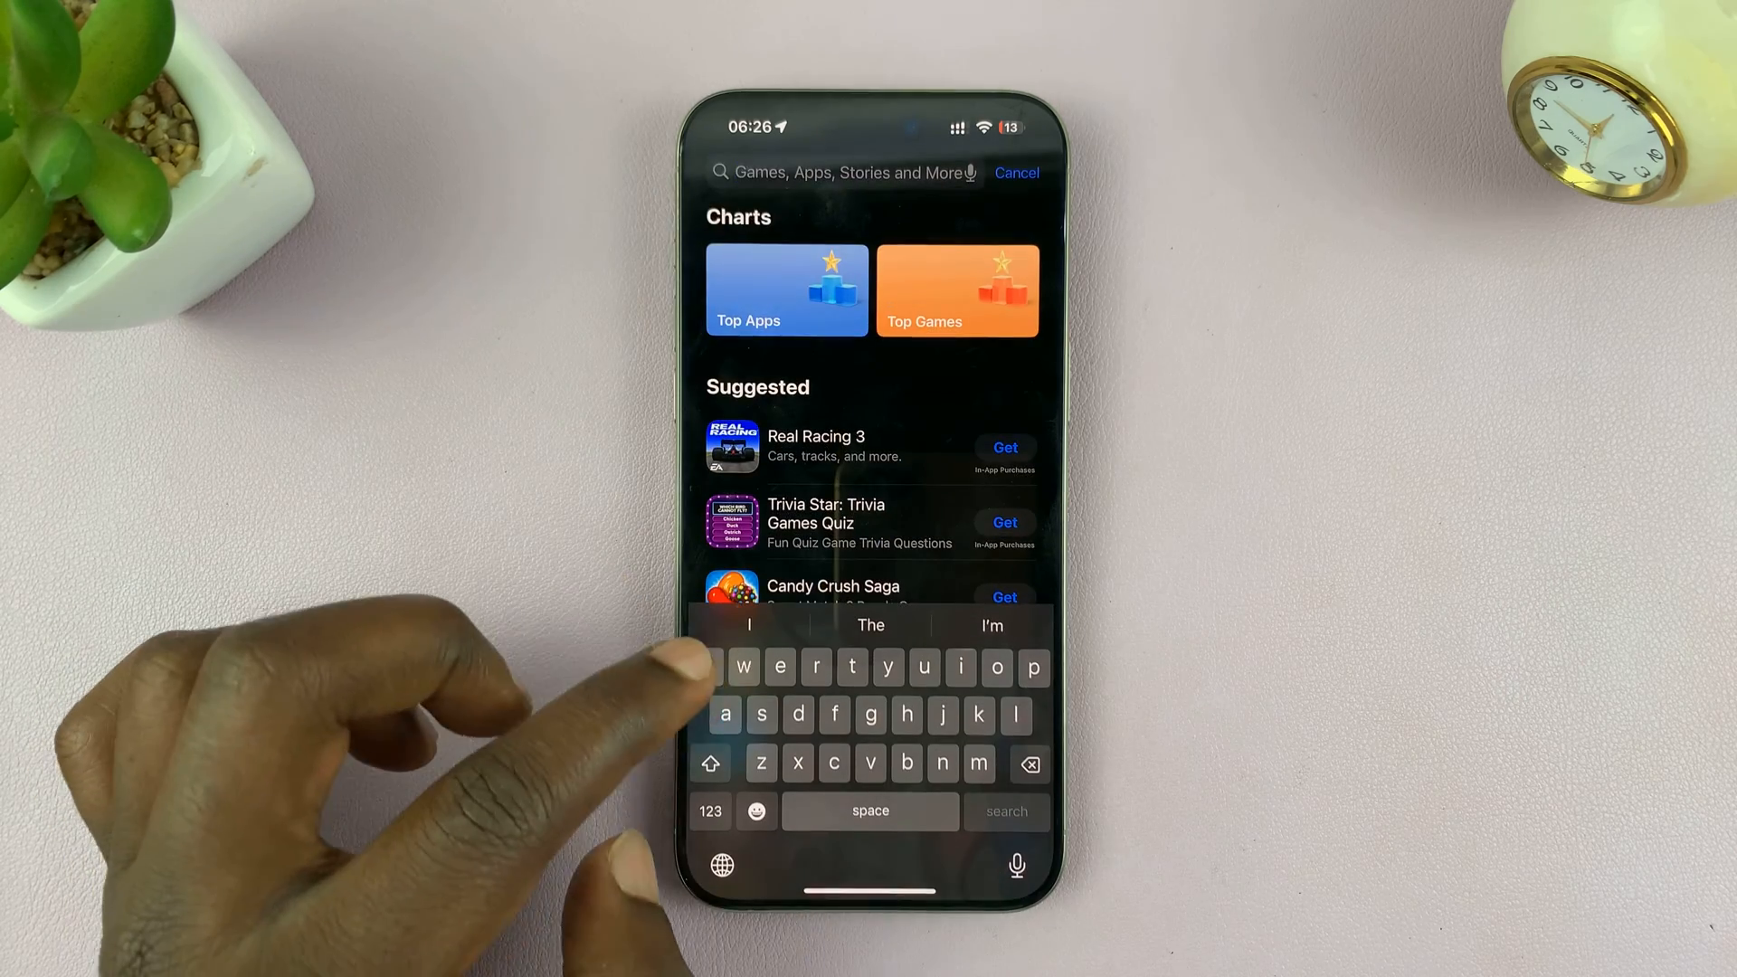
type("whatsaa")
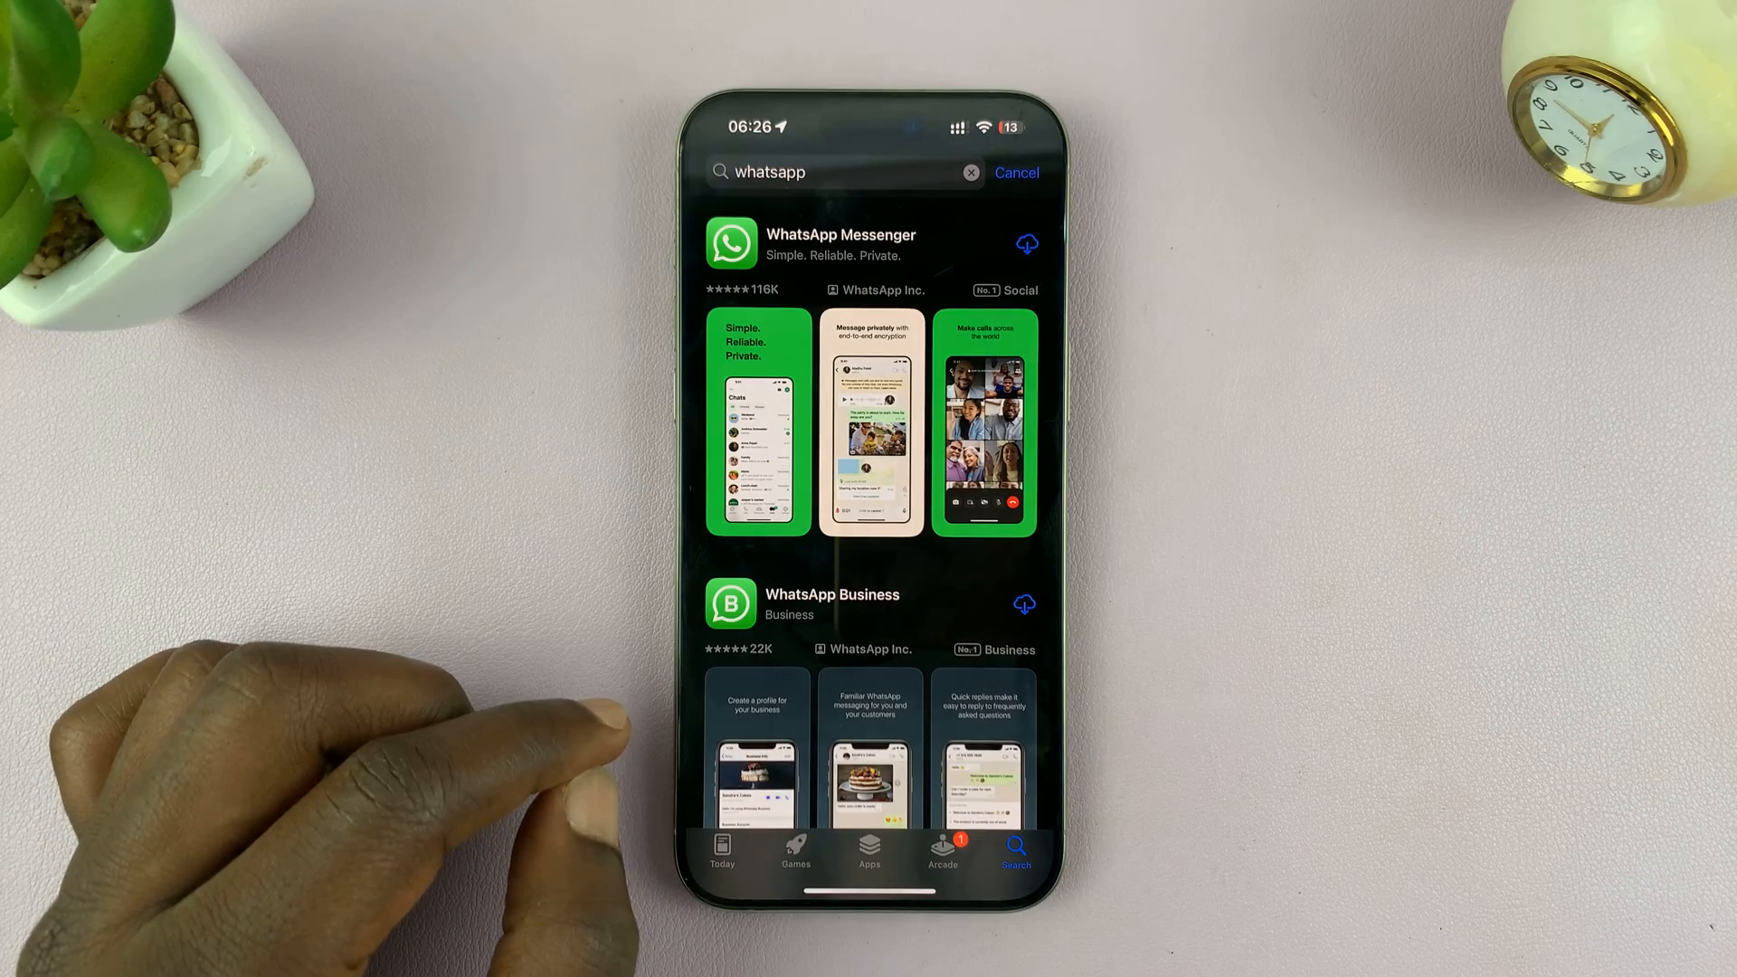
left_click(842, 244)
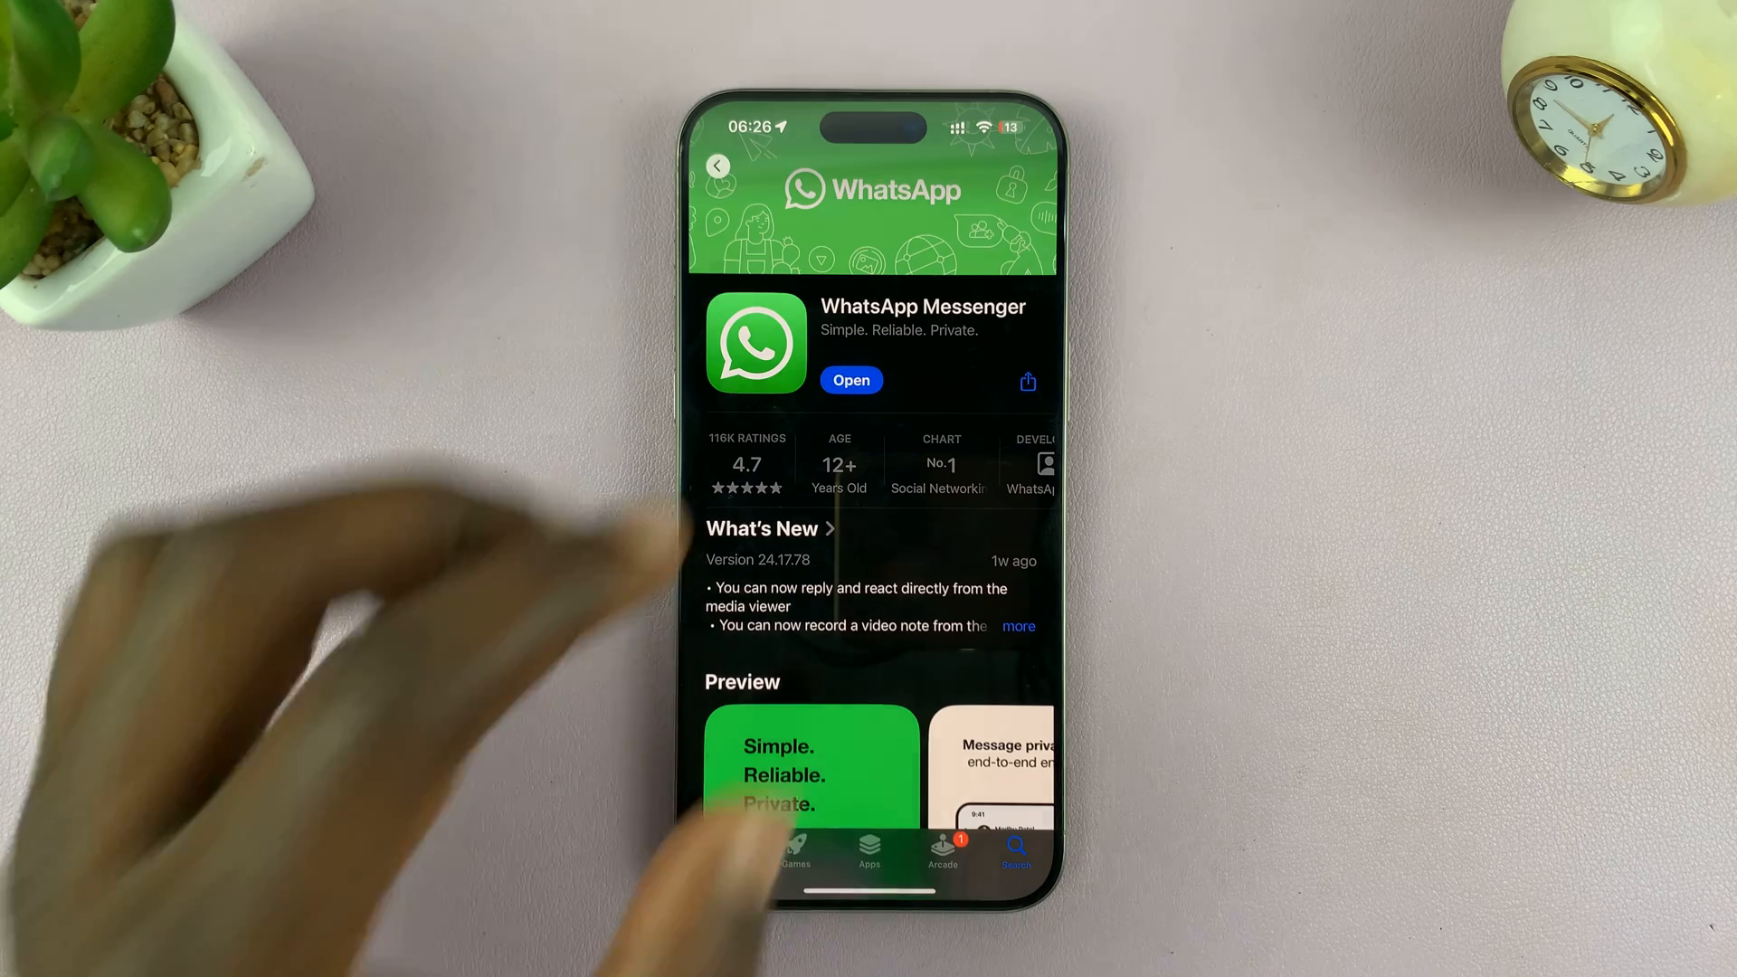
Step: Launch the reinstalled WhatsApp and answer the notifications permission alert
left_click(851, 380)
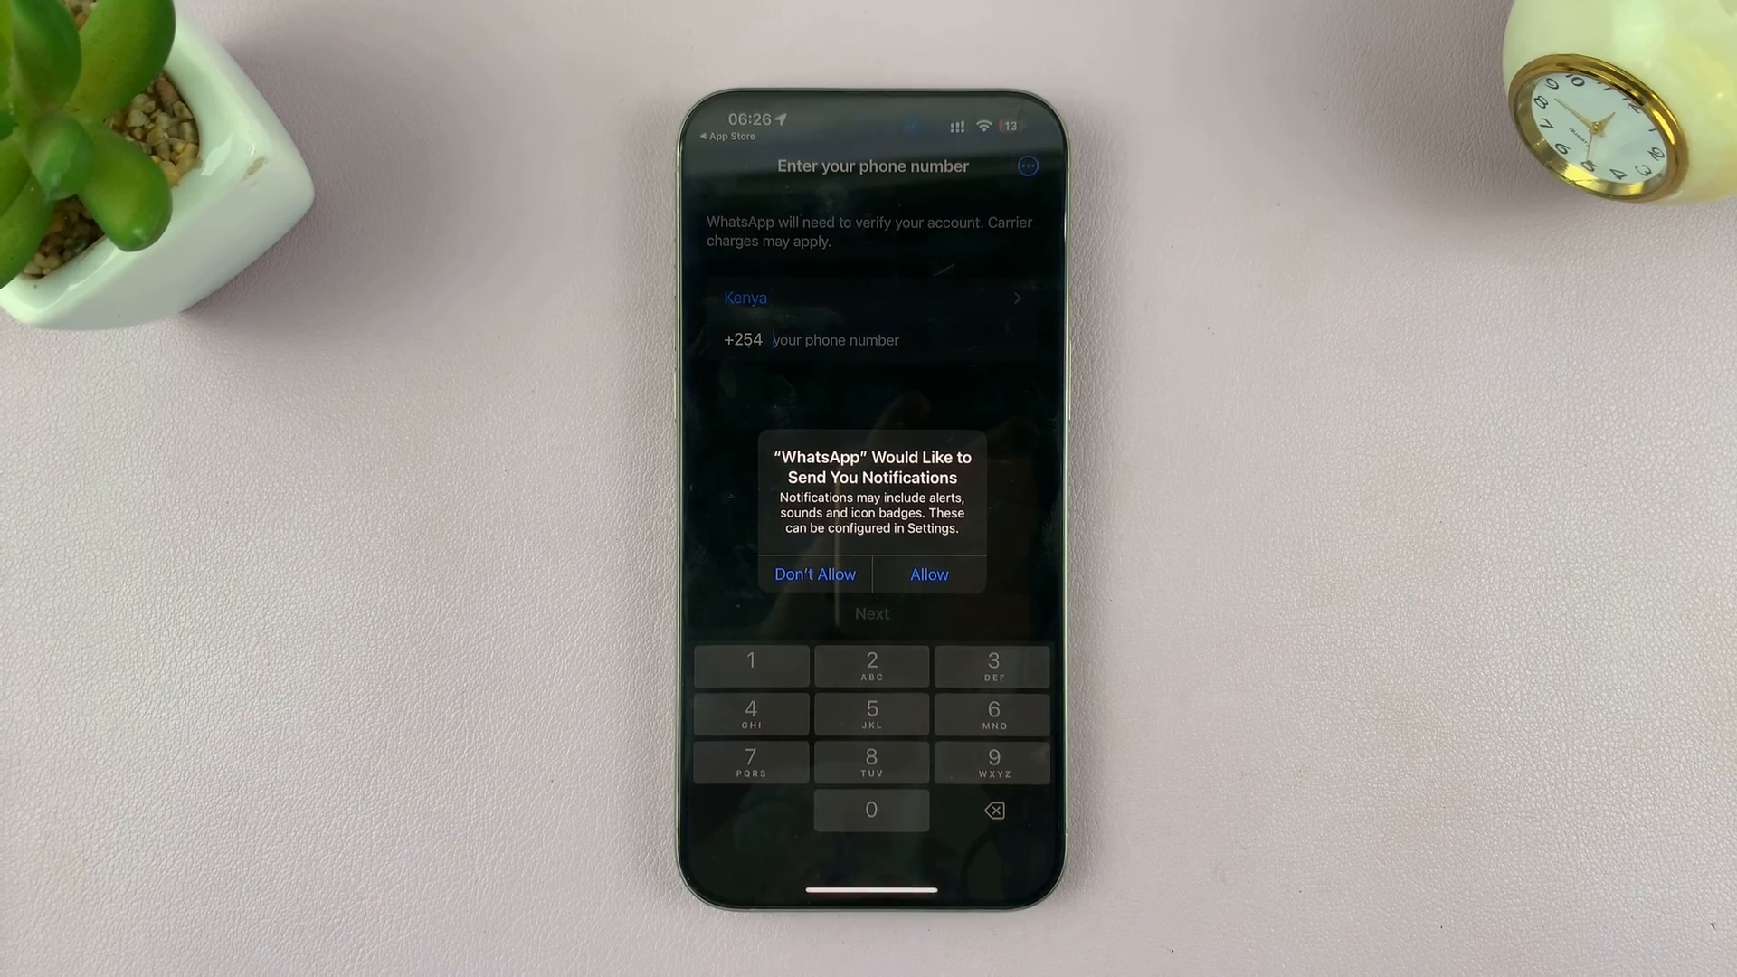
left_click(928, 573)
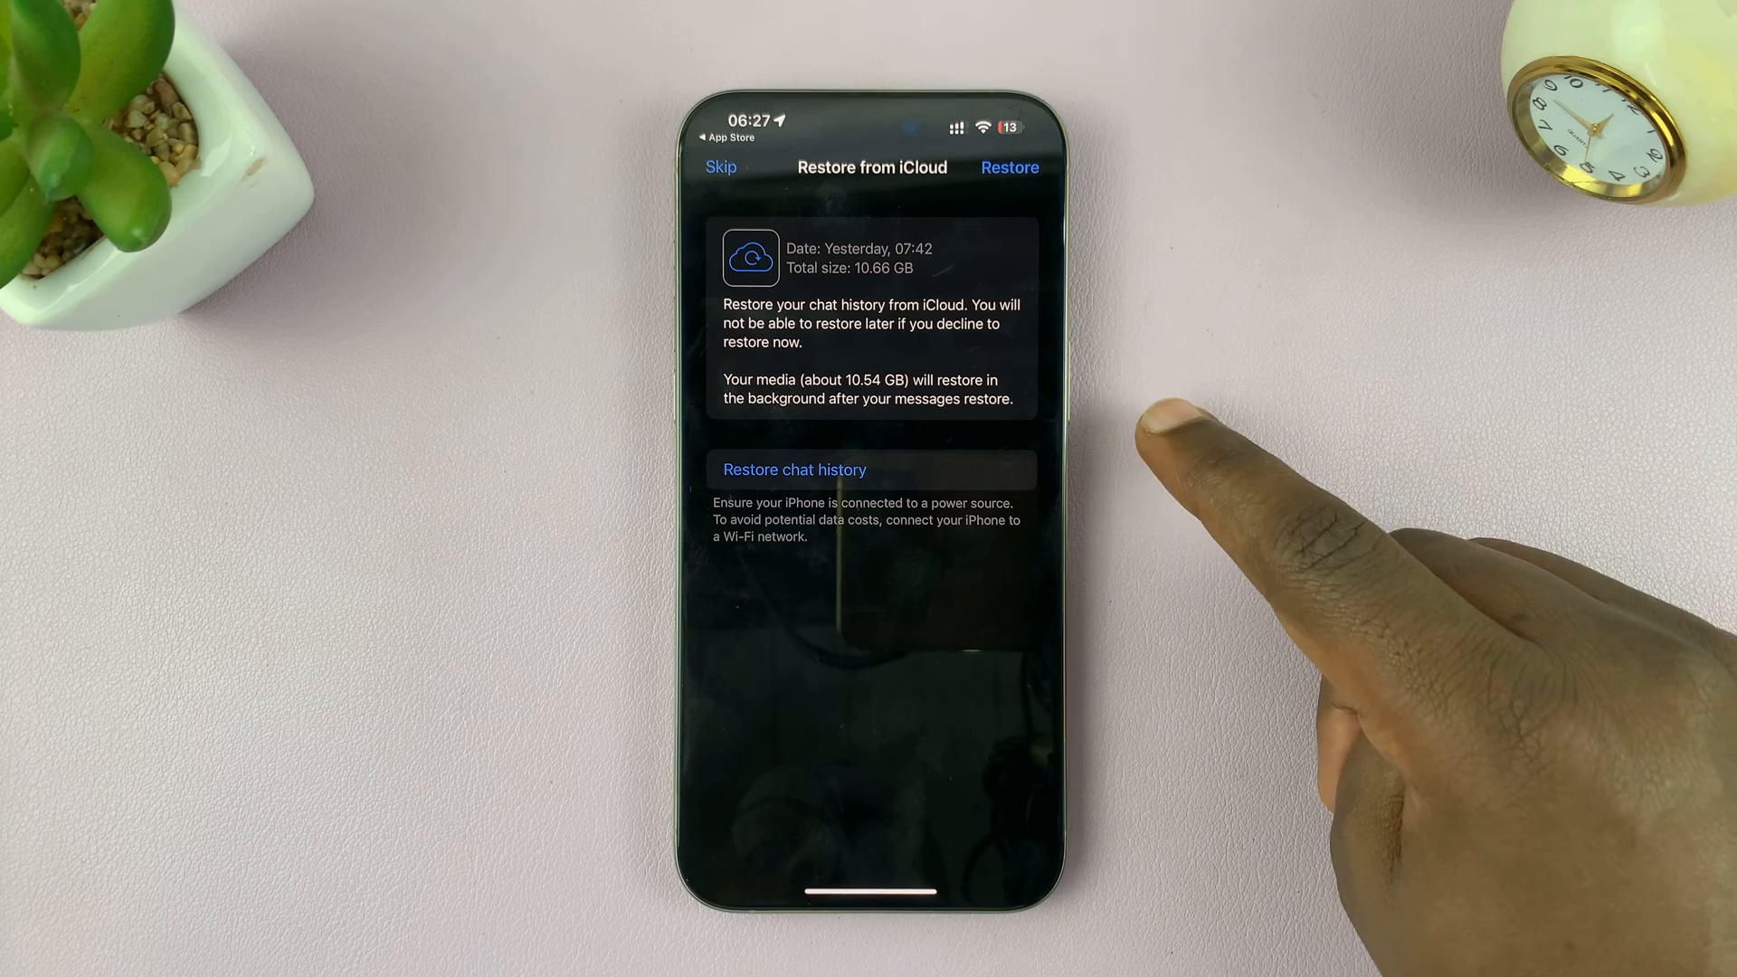
mouse_move(1152, 333)
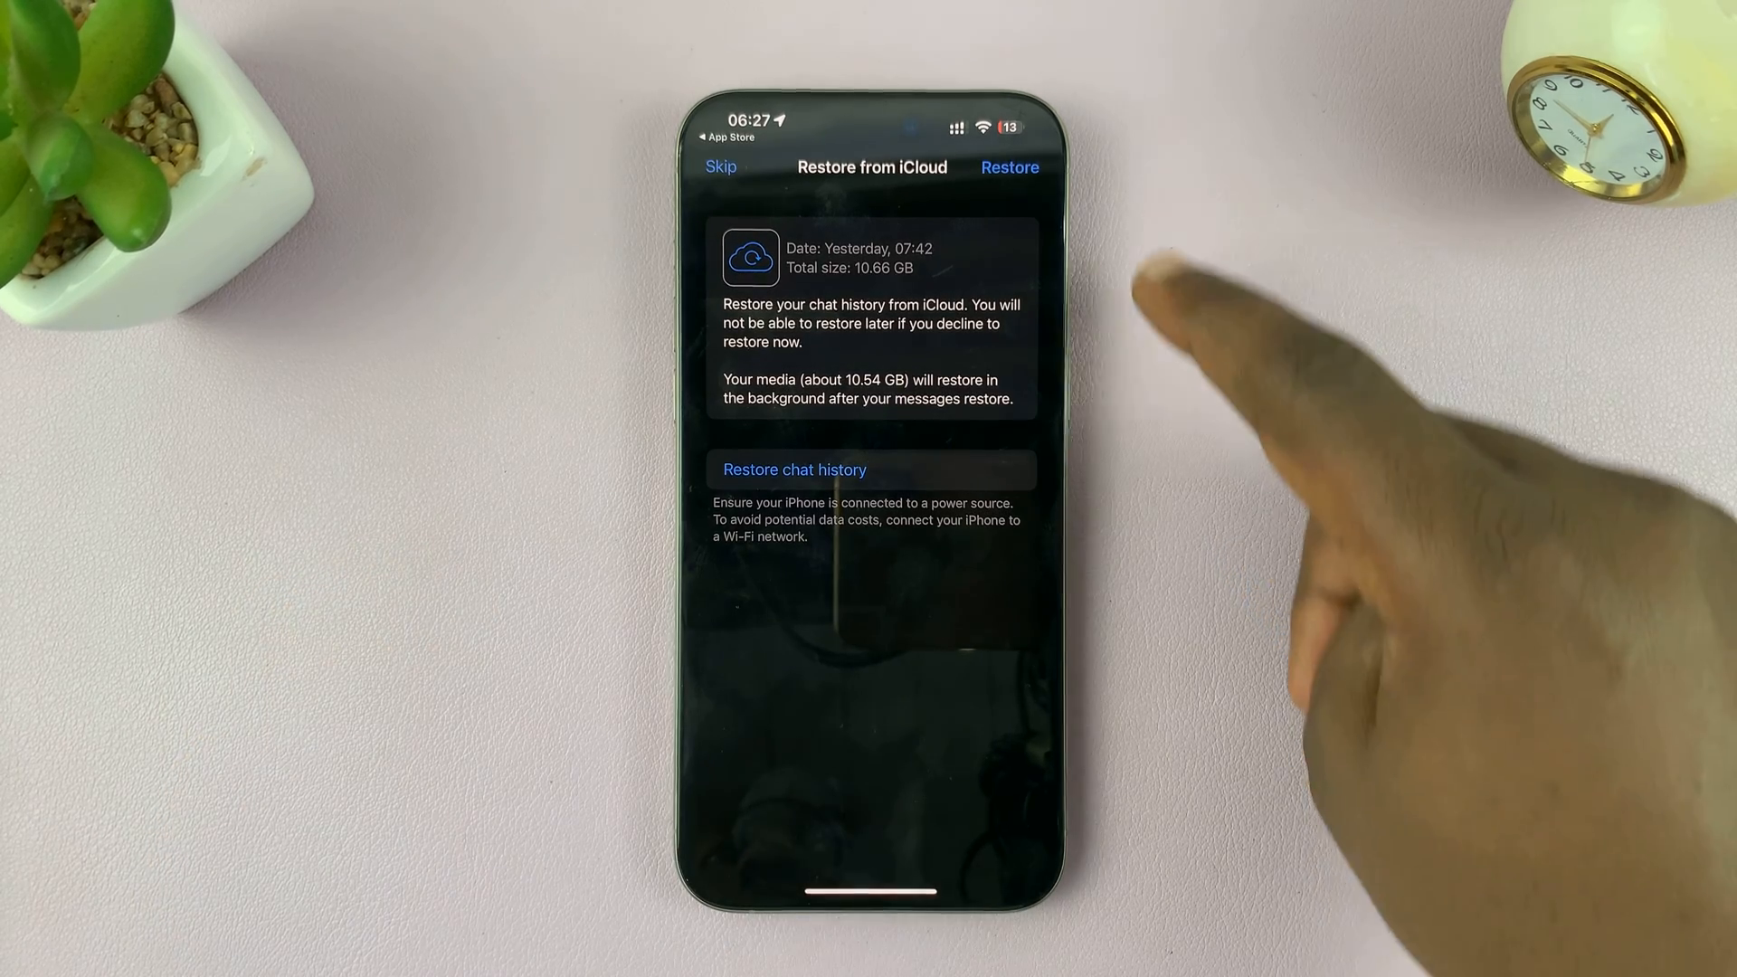
Step: Restore the chat history from the iCloud backup and wait for messages to restore
left_click(794, 469)
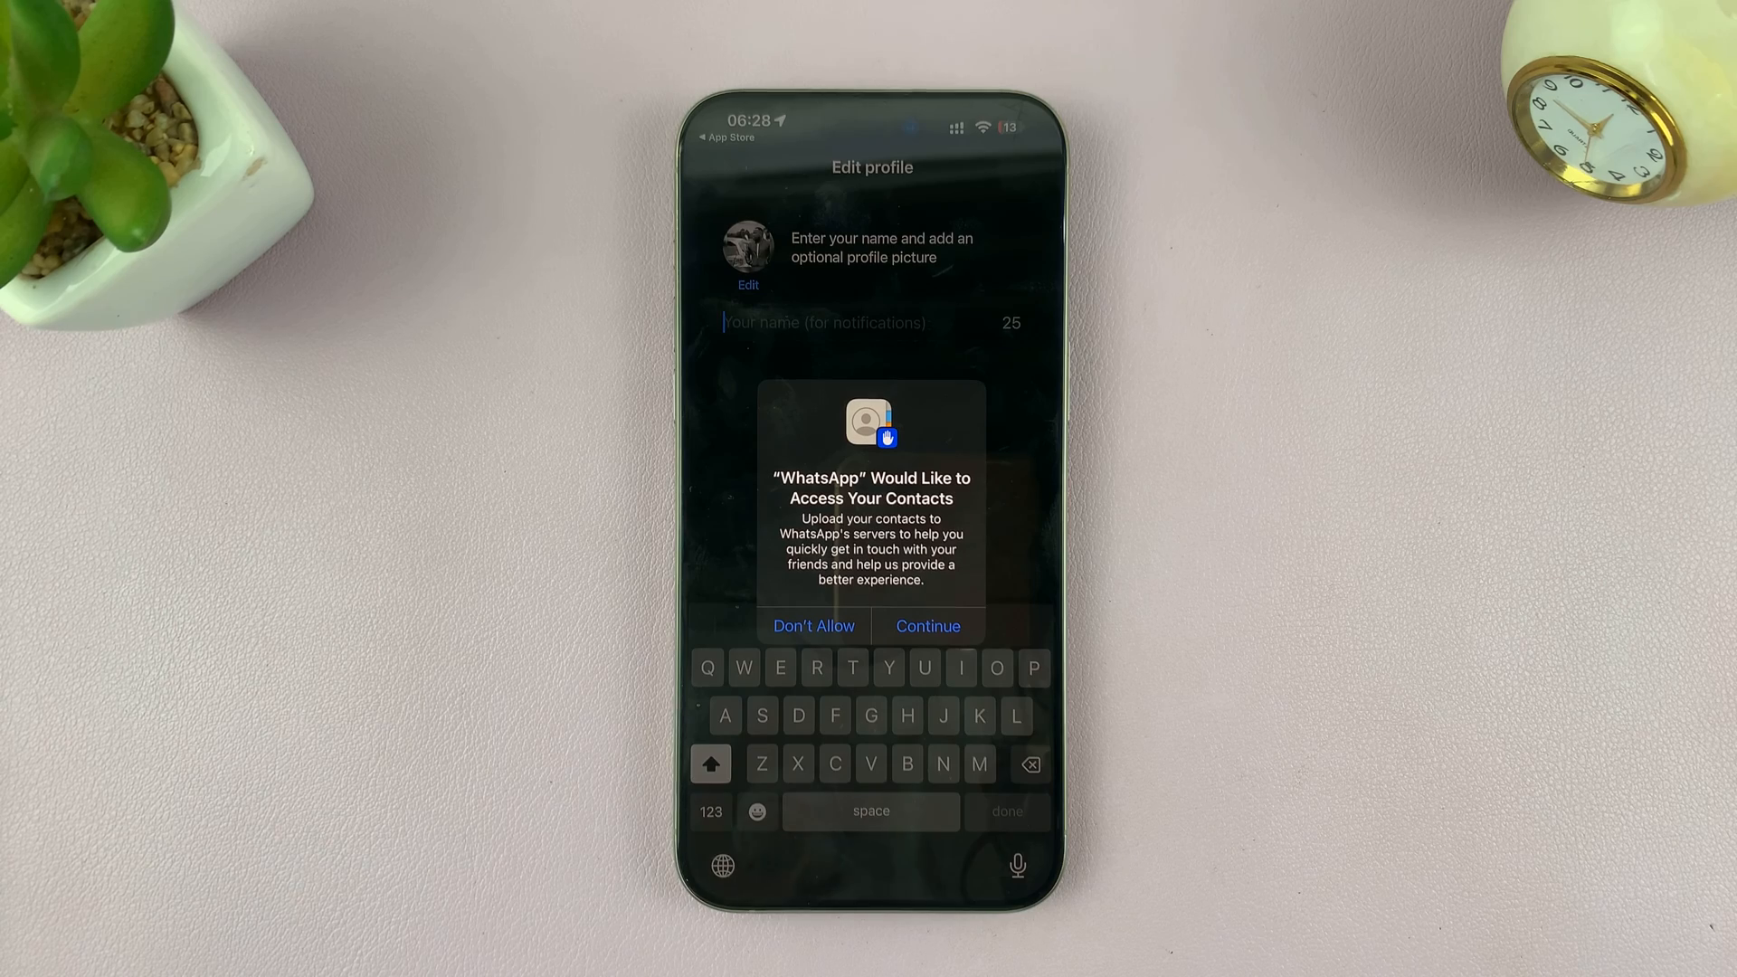
Step: Grant WhatsApp full access to all 940 contacts
left_click(927, 626)
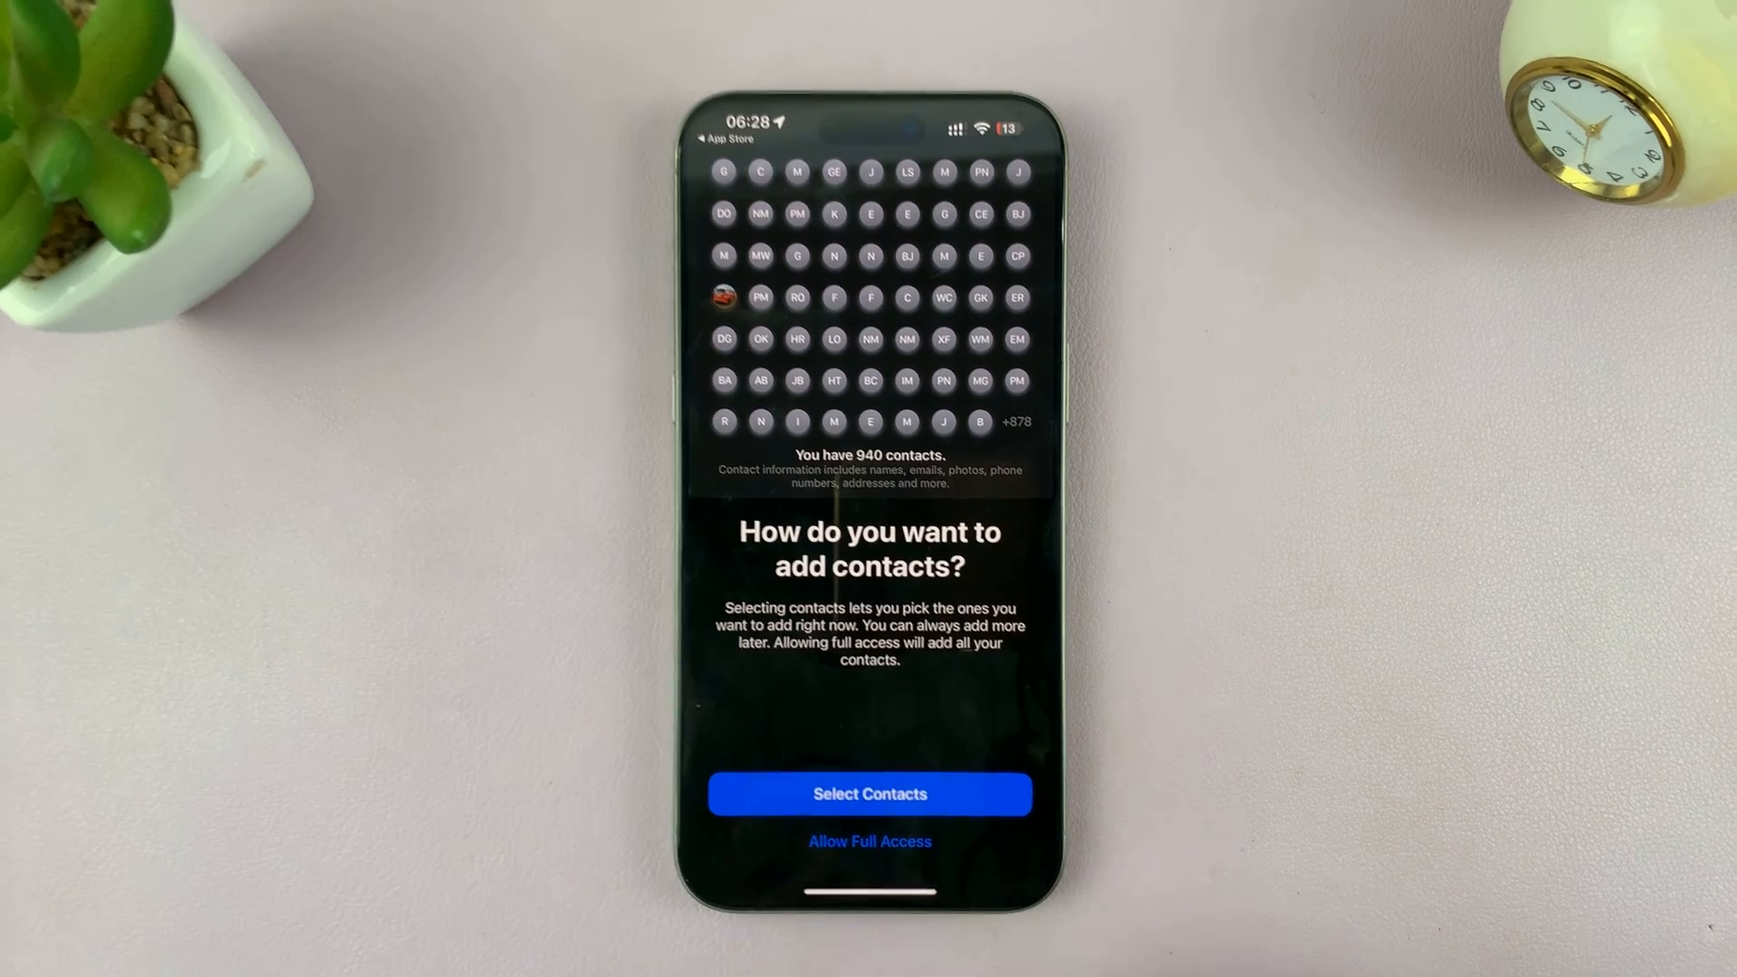
left_click(869, 841)
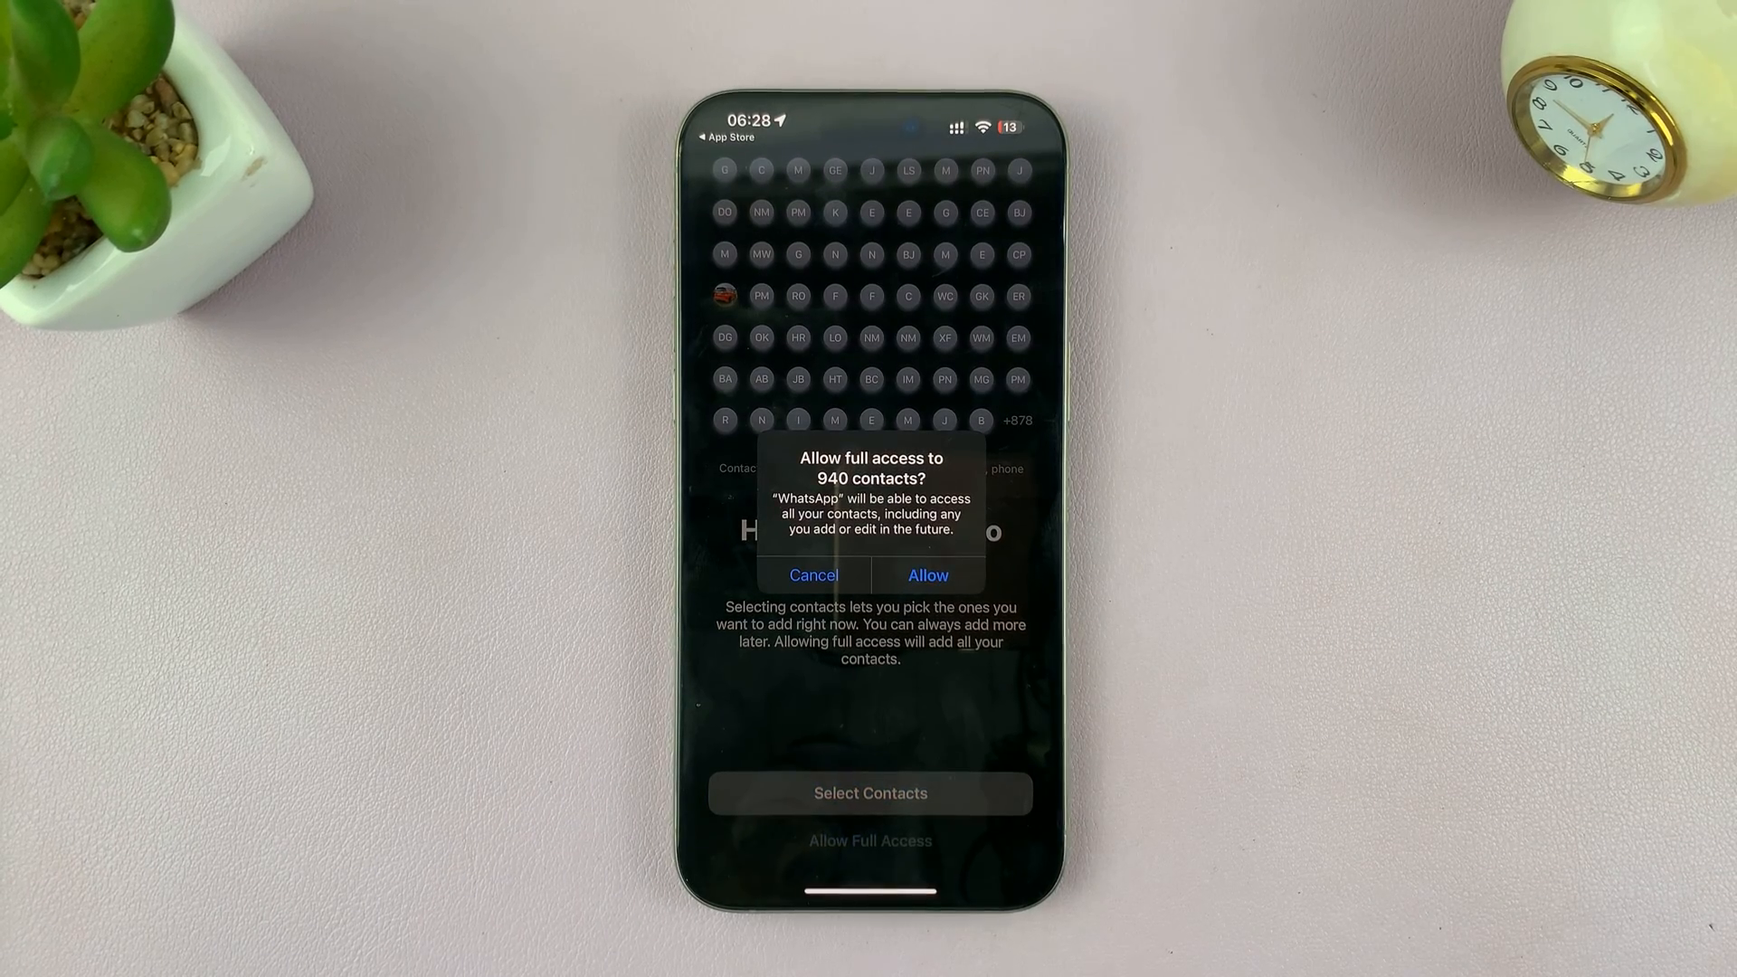
left_click(812, 576)
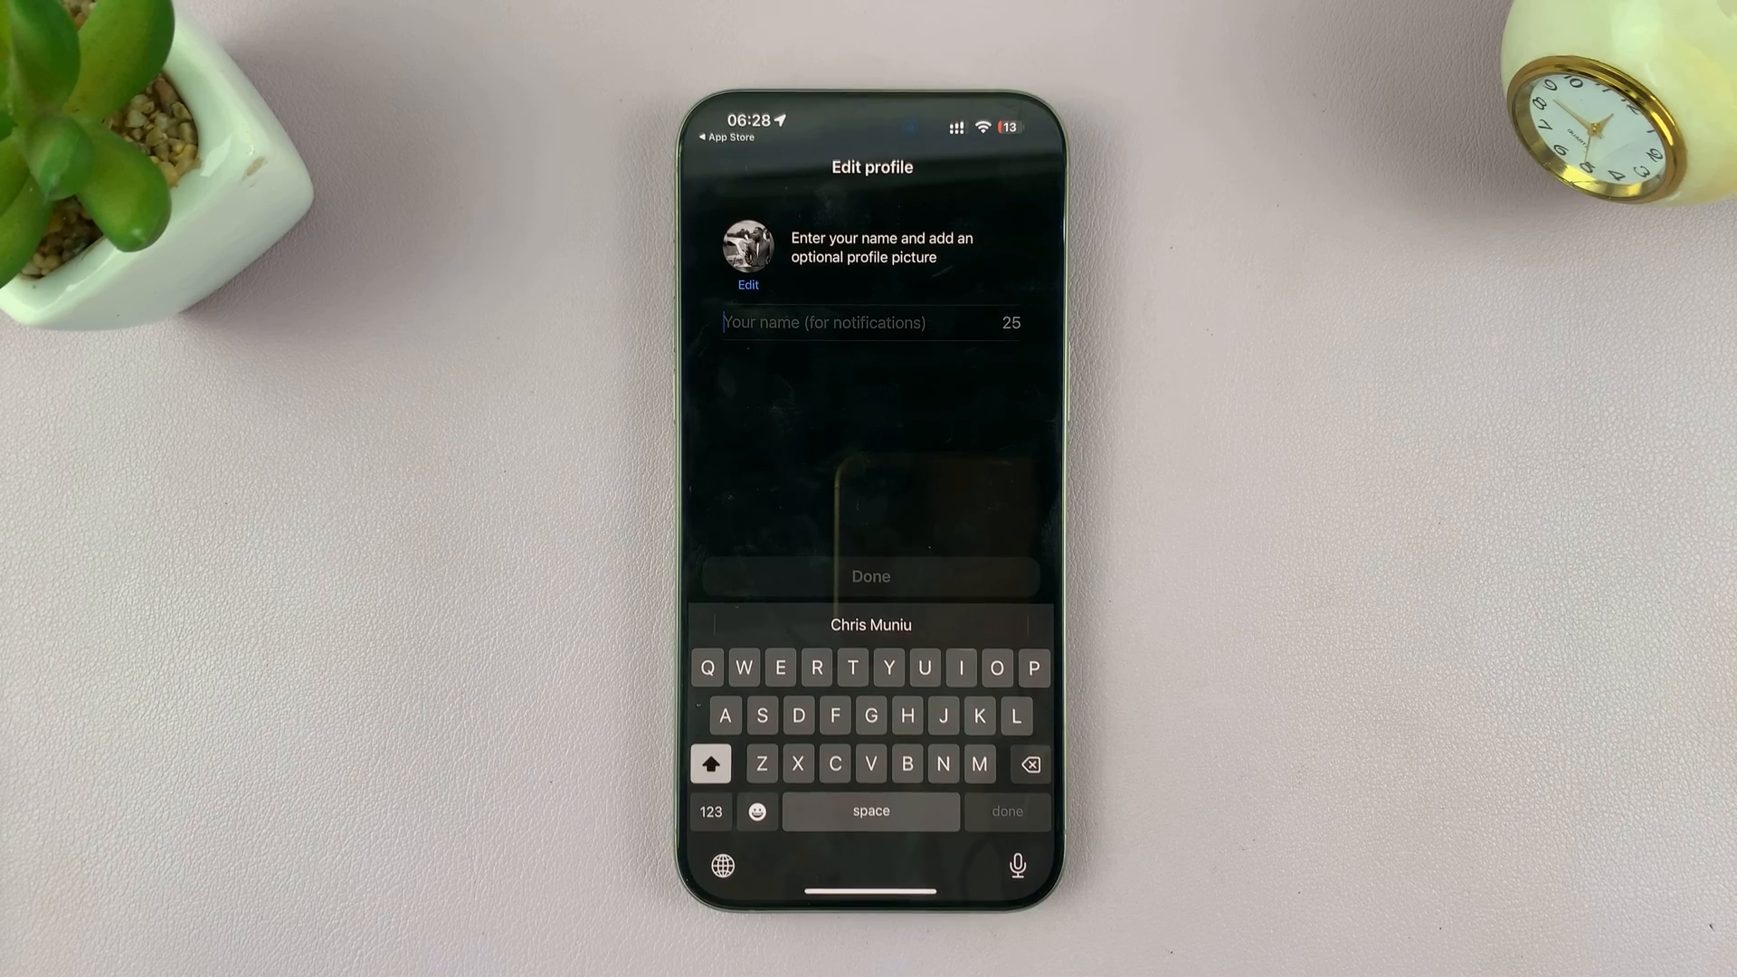
Step: Enter the profile name and finish profile setup
left_click(709, 811)
type(".")
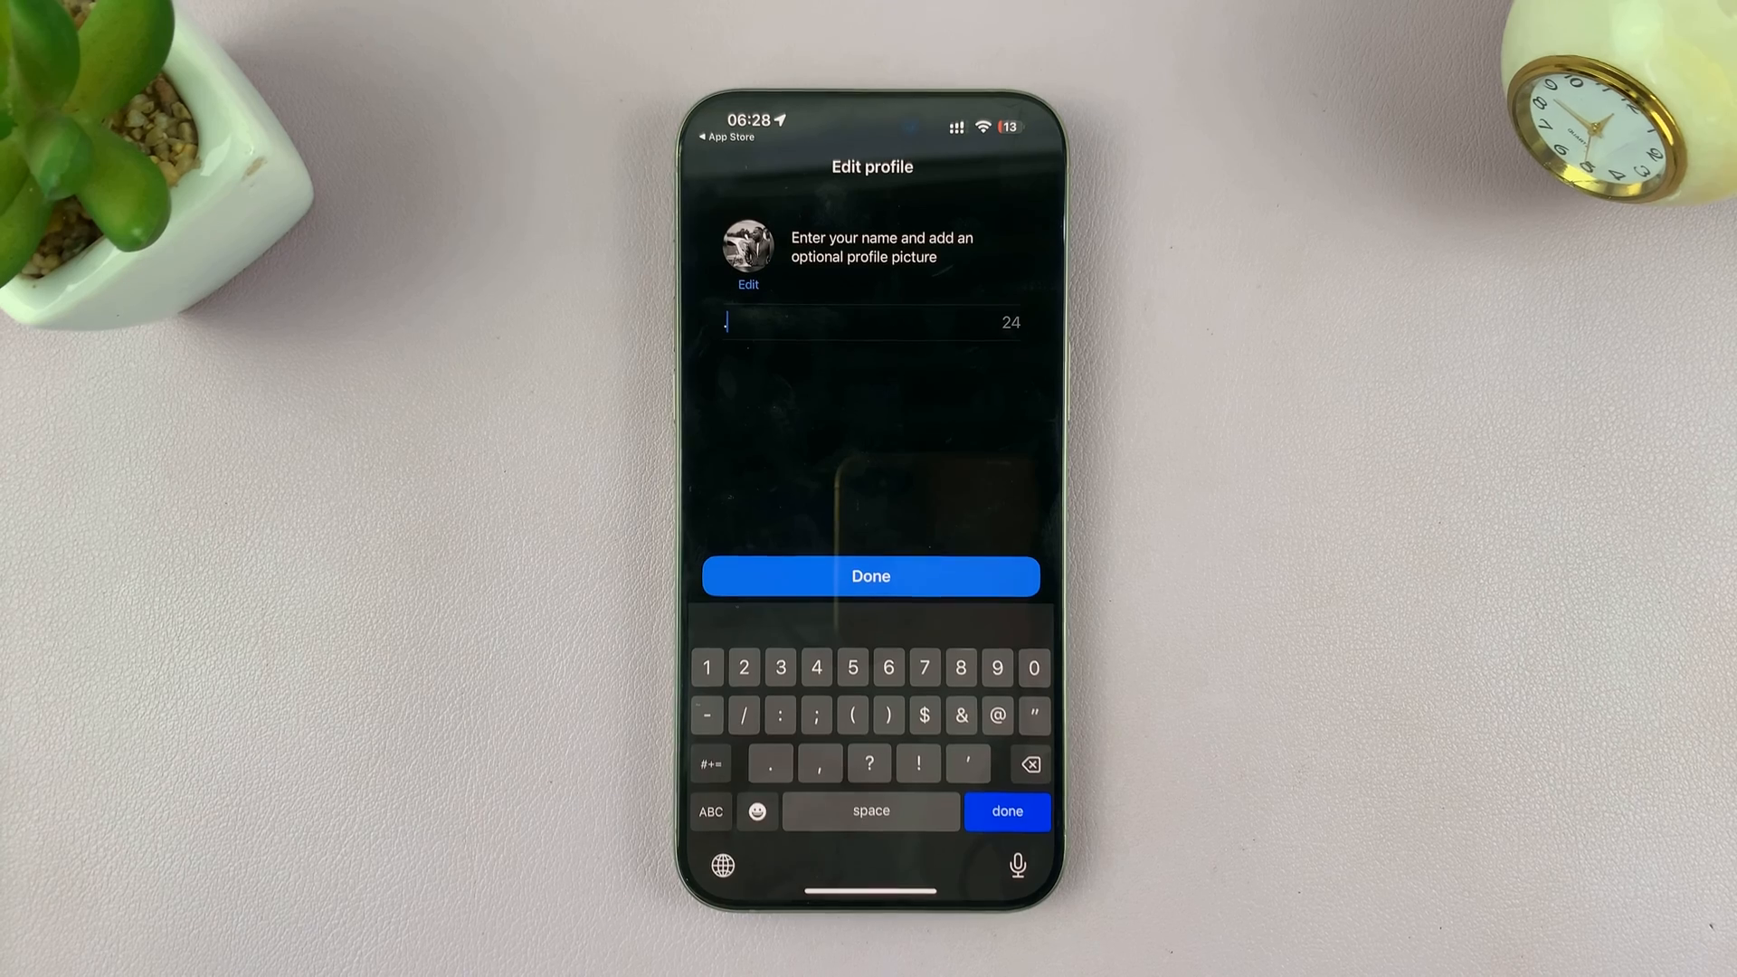
left_click(871, 576)
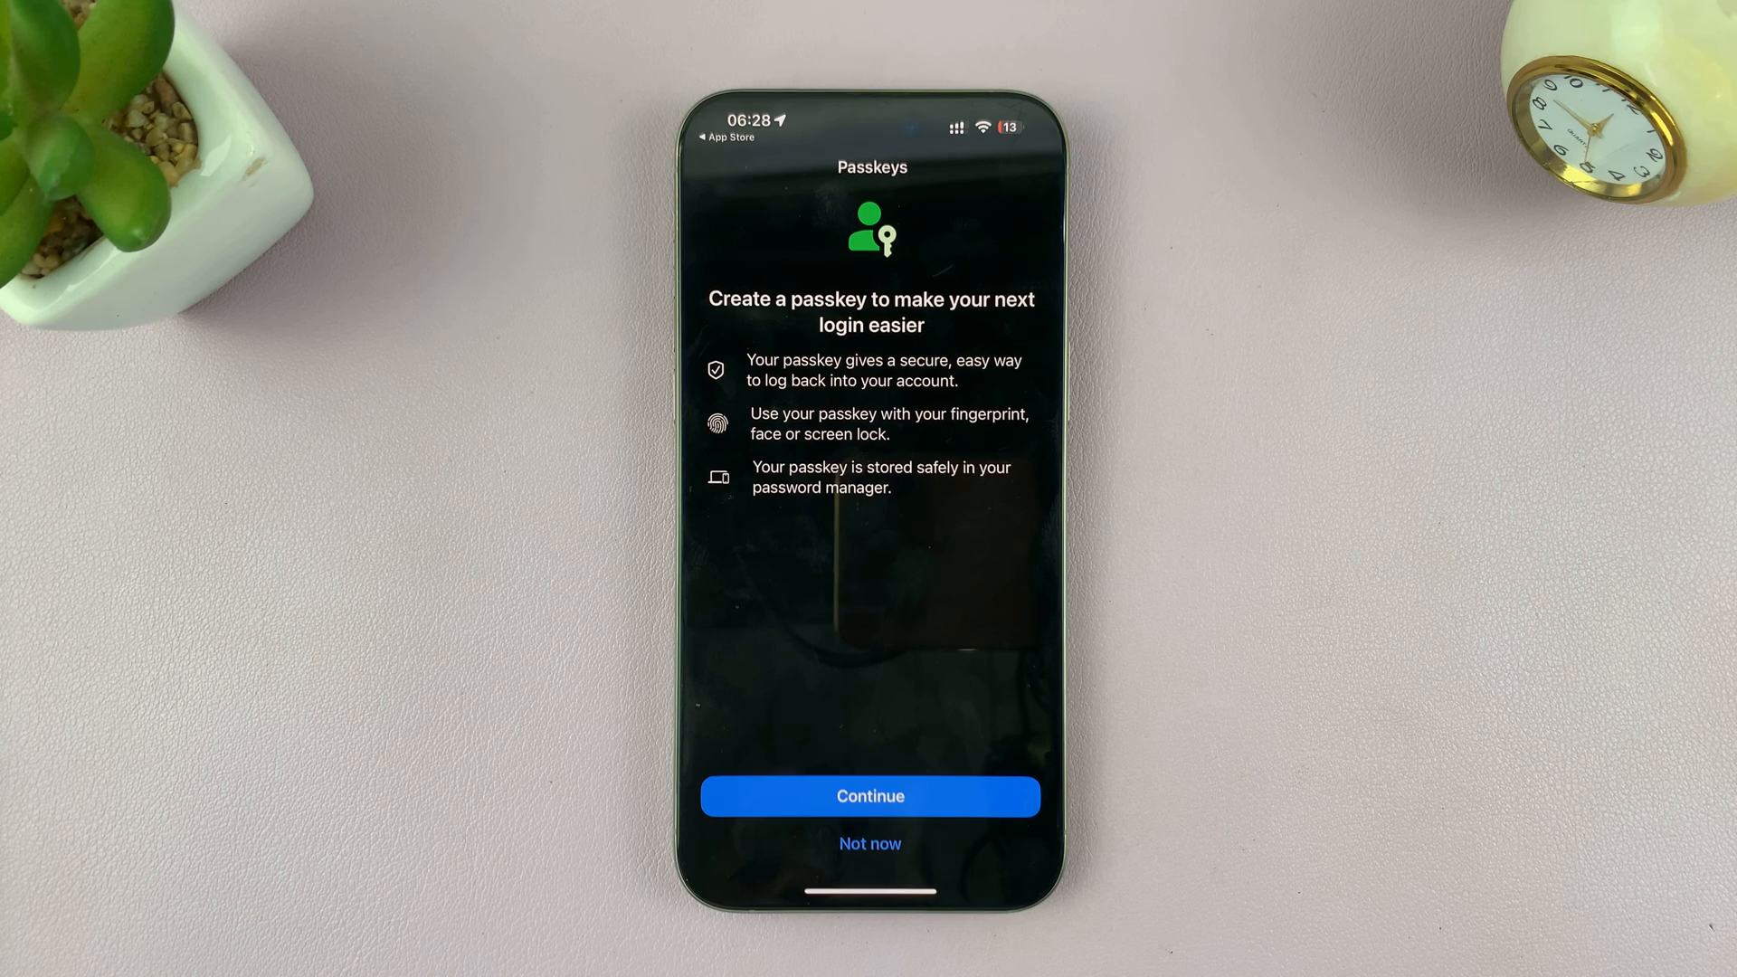
Step: Decline the passkey with Not now and land on the Chats list showing Restoring media 7%
left_click(870, 843)
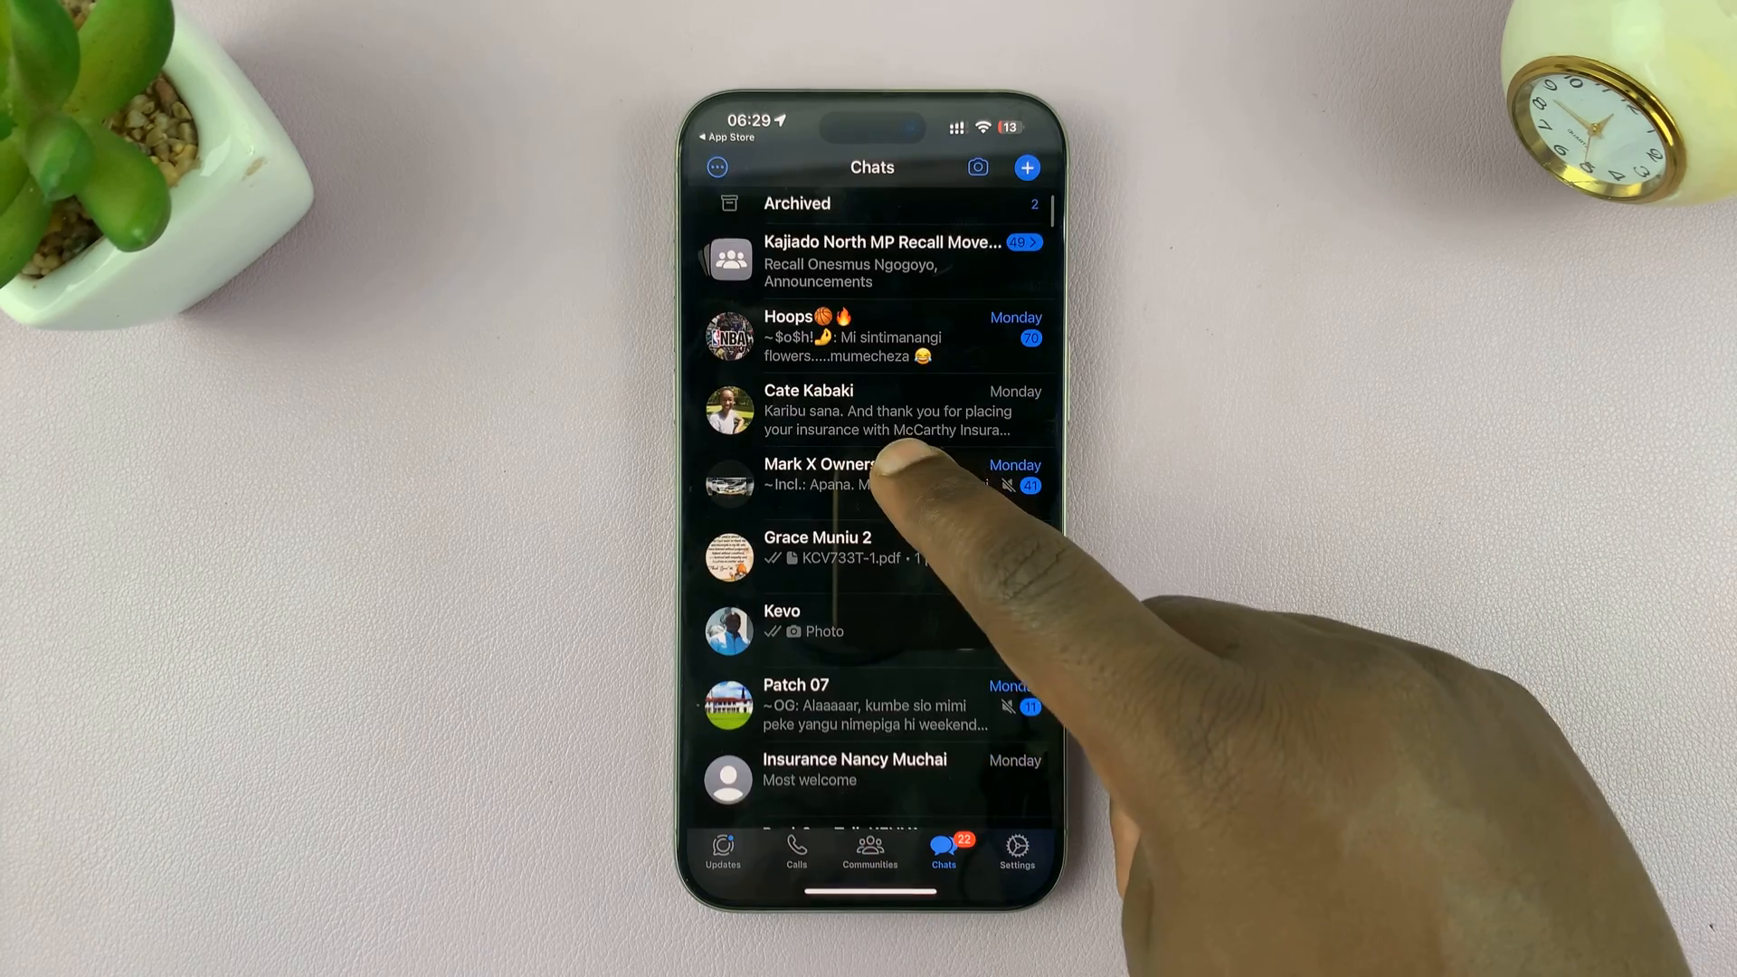
scroll("down", 3)
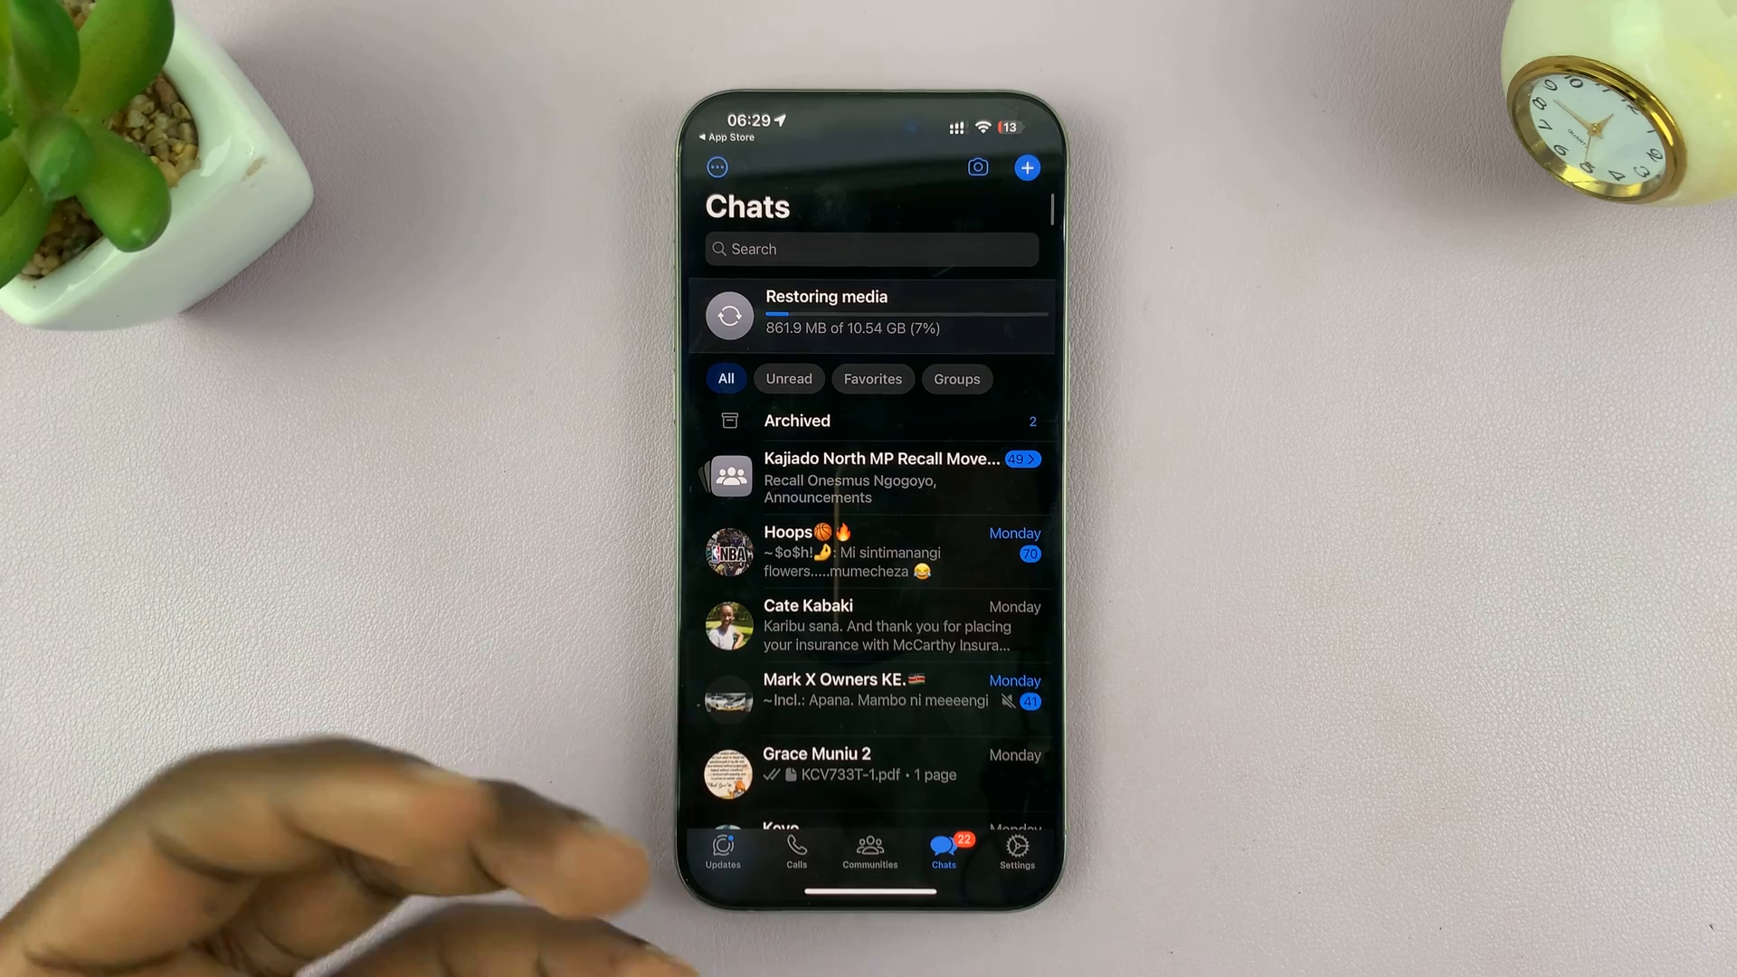